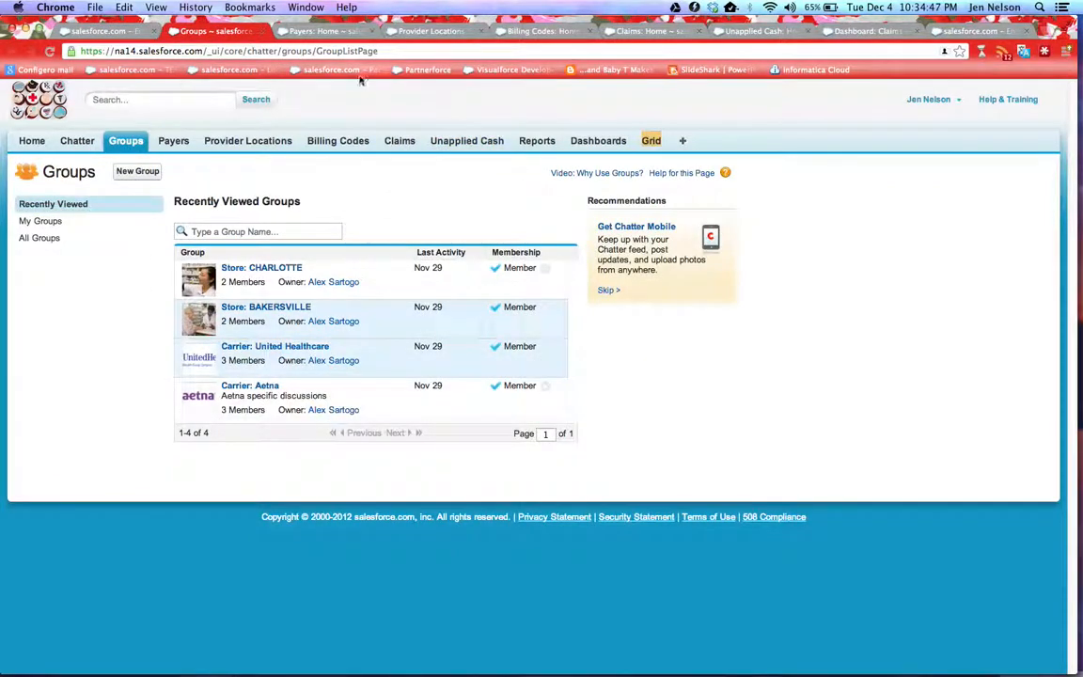
mouse_move(410, 128)
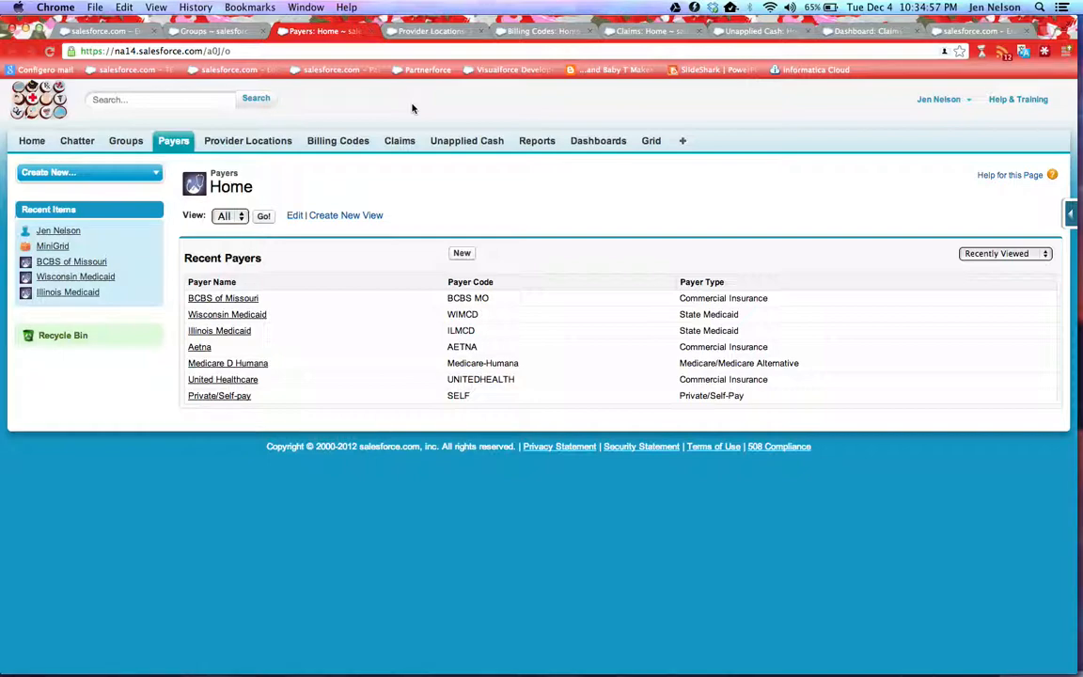
- Browse the Provider Locations and Billing Codes home pages, then land on the Claims home page
left_click(249, 139)
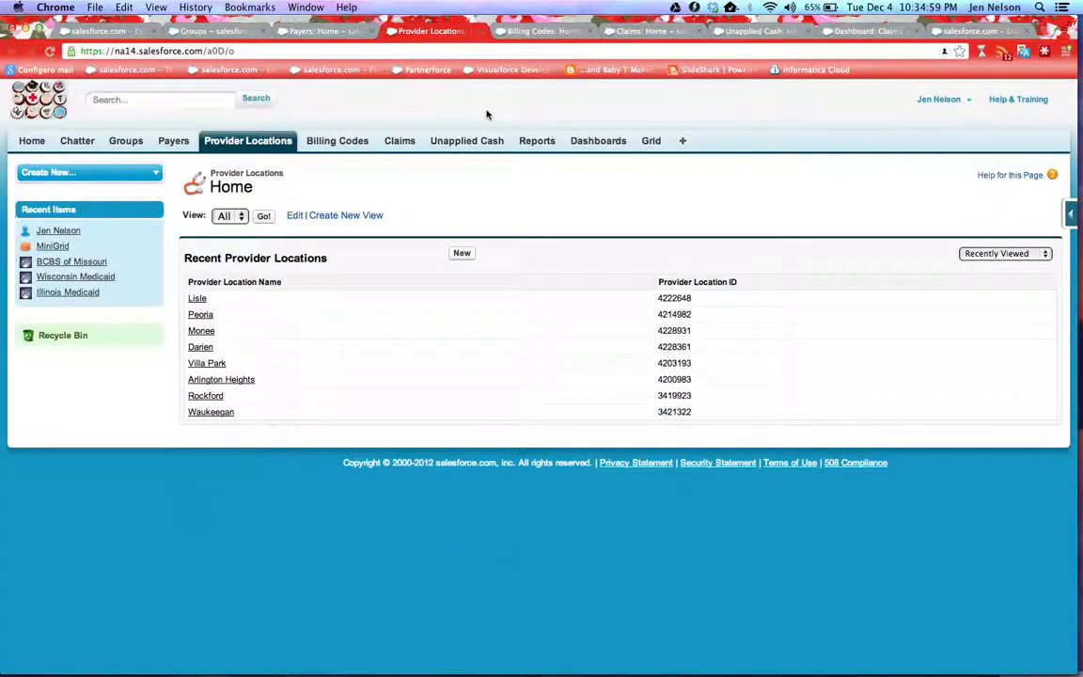
left_click(338, 140)
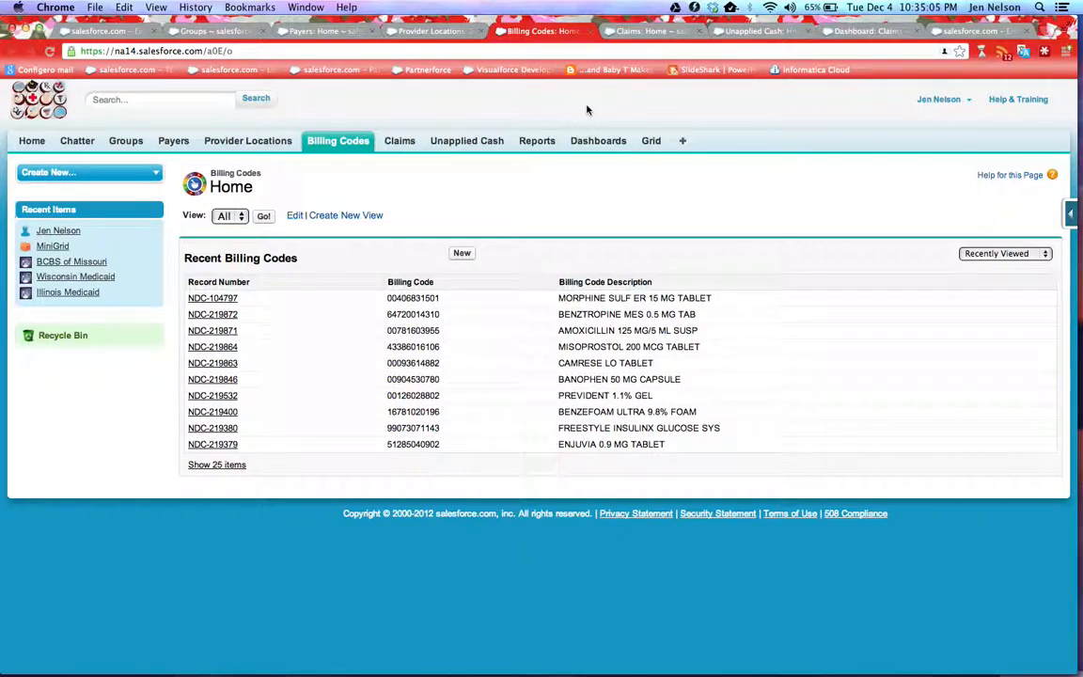
mouse_move(673, 58)
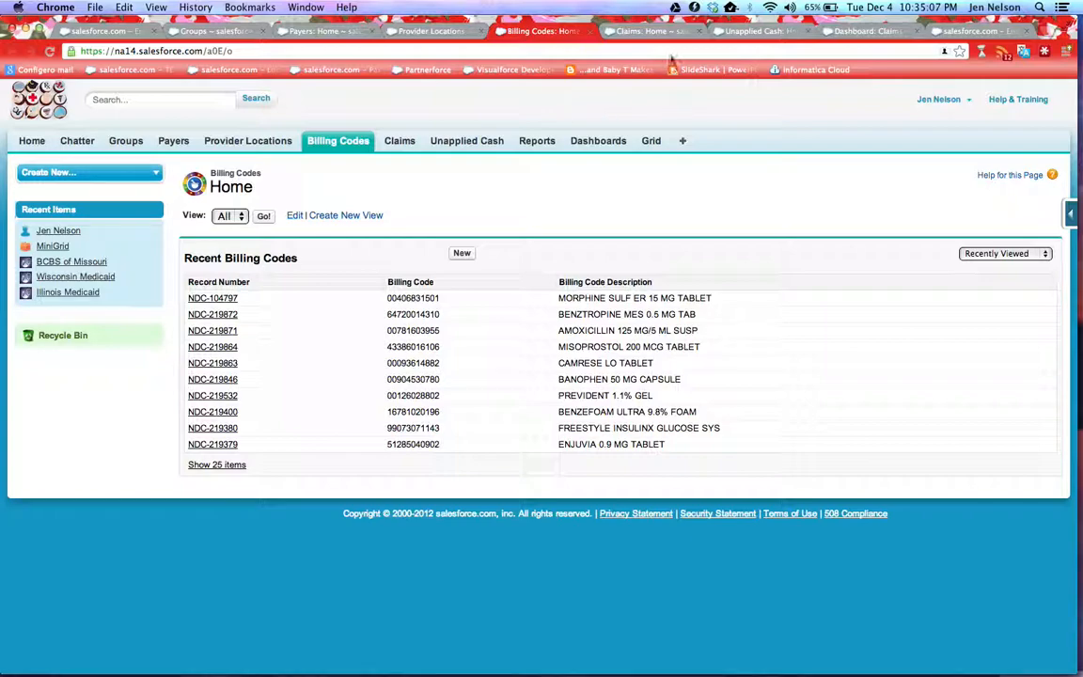
left_click(399, 139)
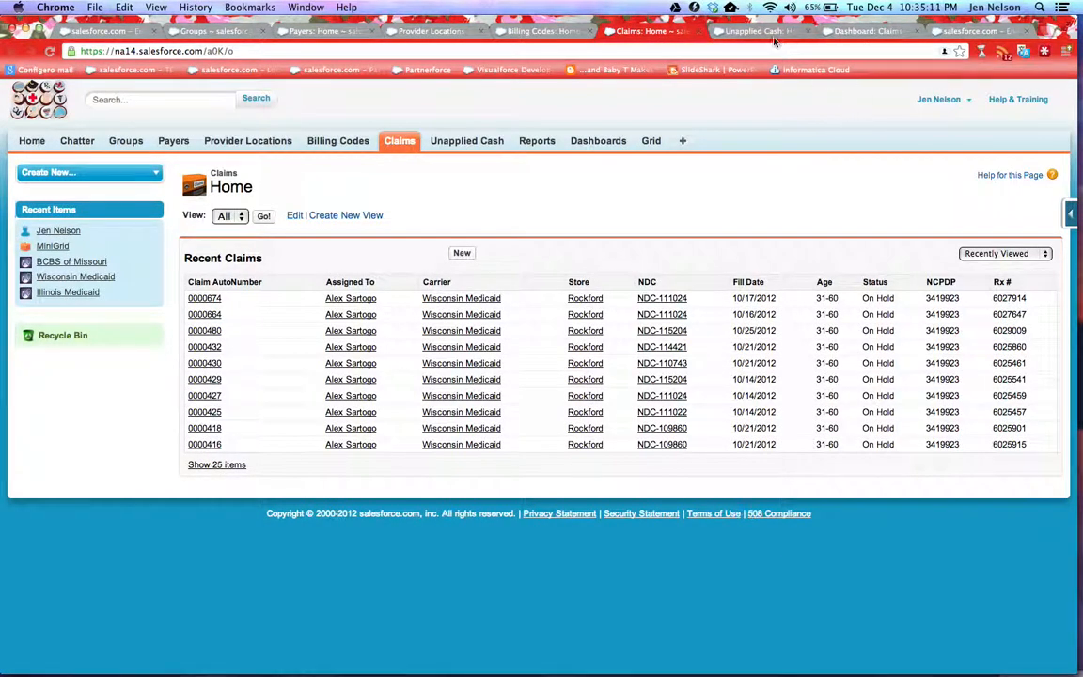
- View the Claims dashboard charts by status, payer, location, rep and age, then bring up the dashboard list
left_click(467, 139)
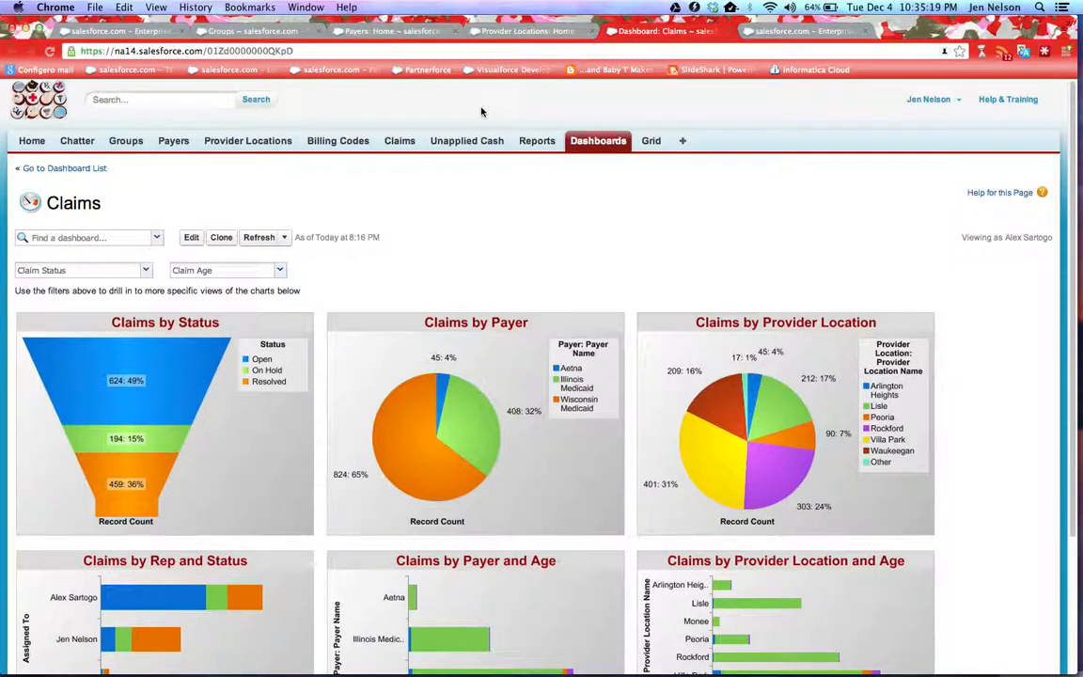
mouse_move(502, 237)
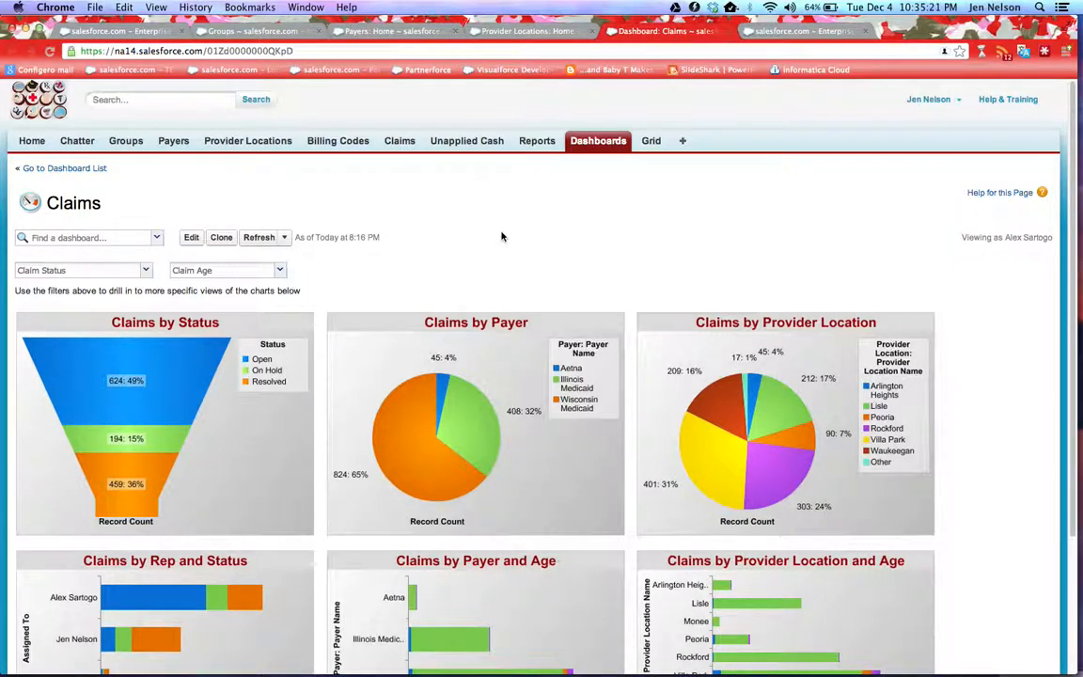
scroll("down", 3)
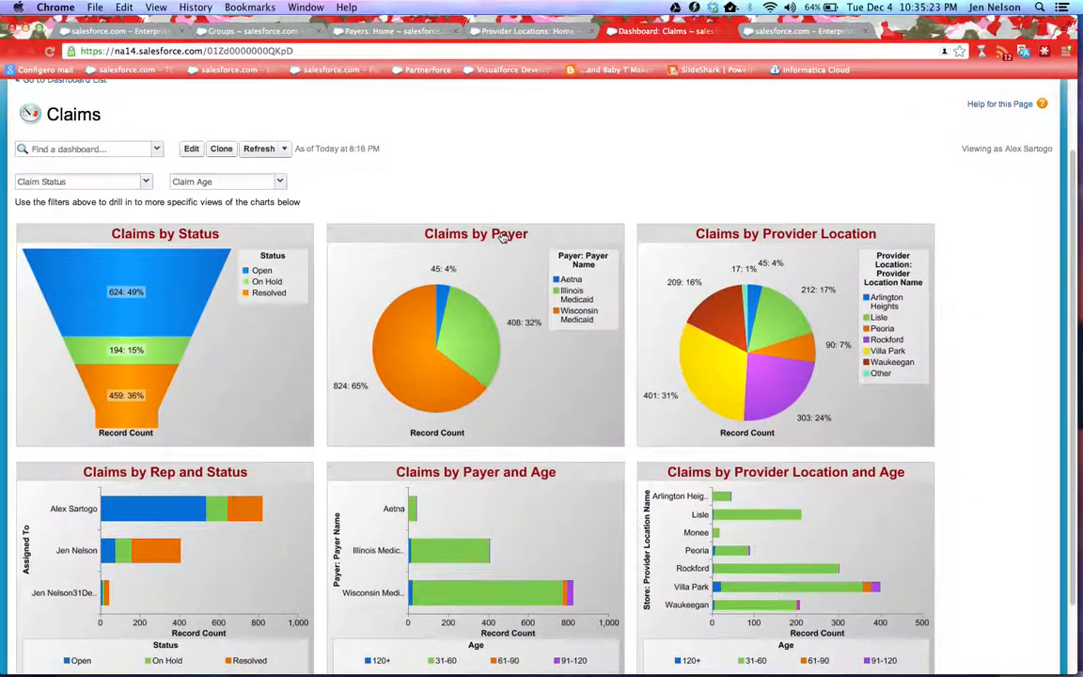
mouse_move(457, 188)
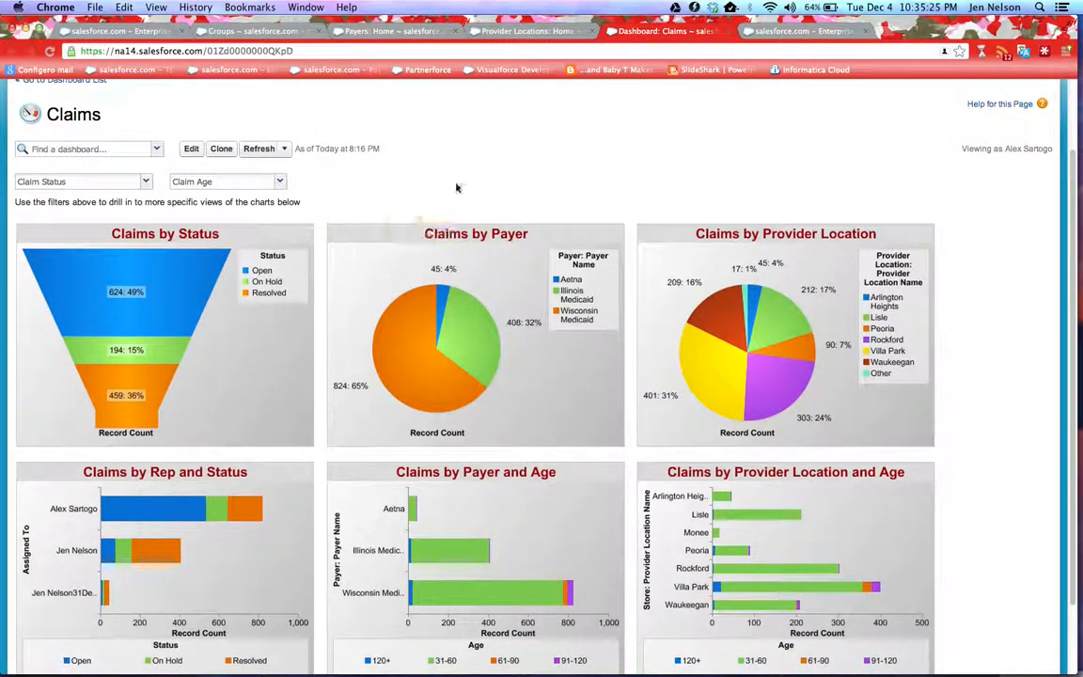
mouse_move(489, 195)
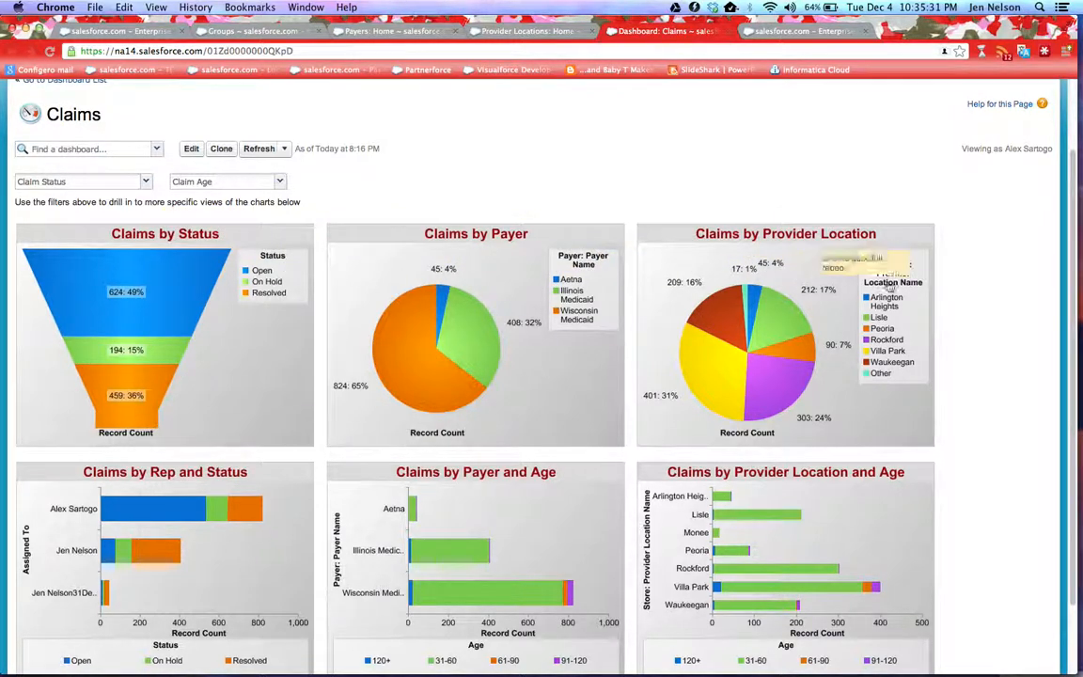
scroll("down", 3)
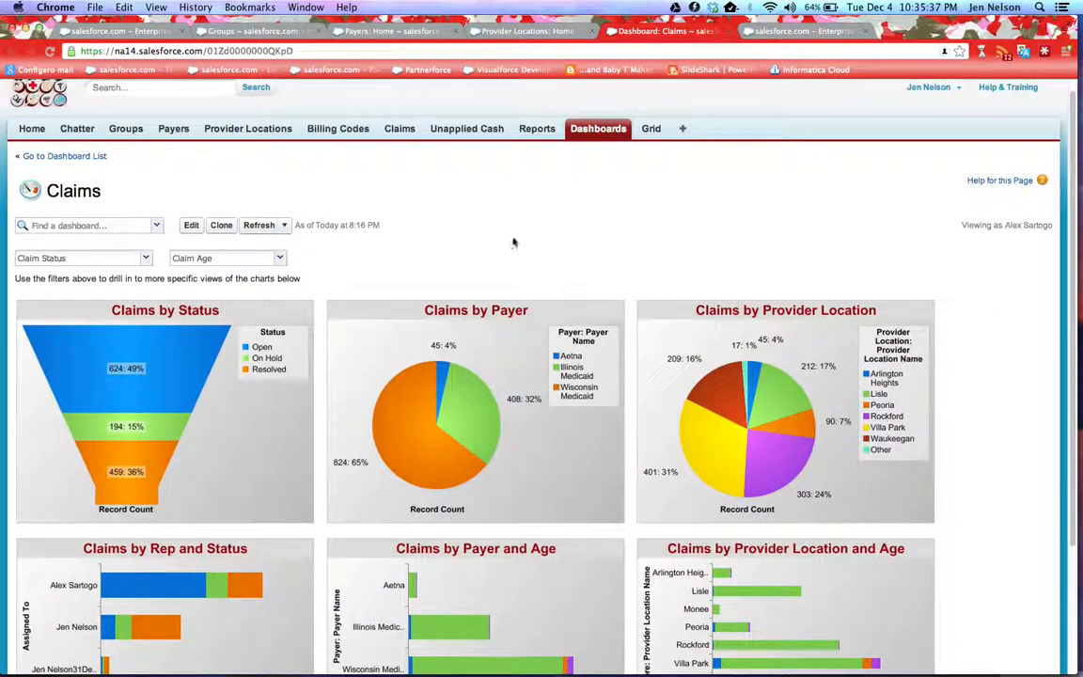
left_click(84, 226)
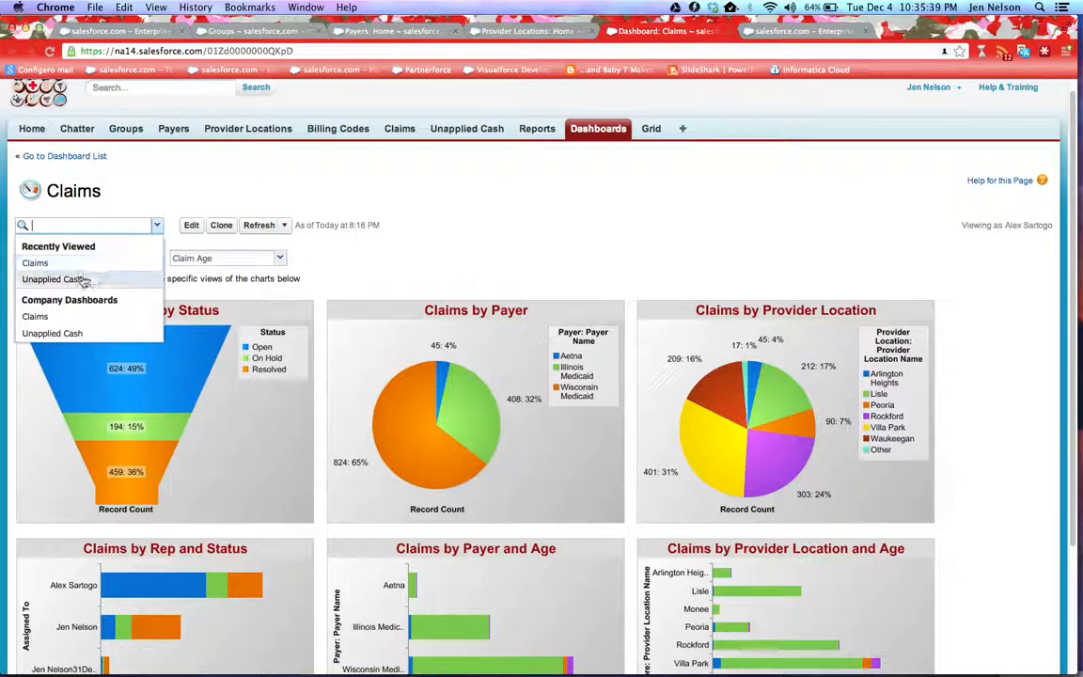
- Switch to the Unapplied Cash dashboard and filter it to Data Issue items, then show the age filter options
left_click(52, 278)
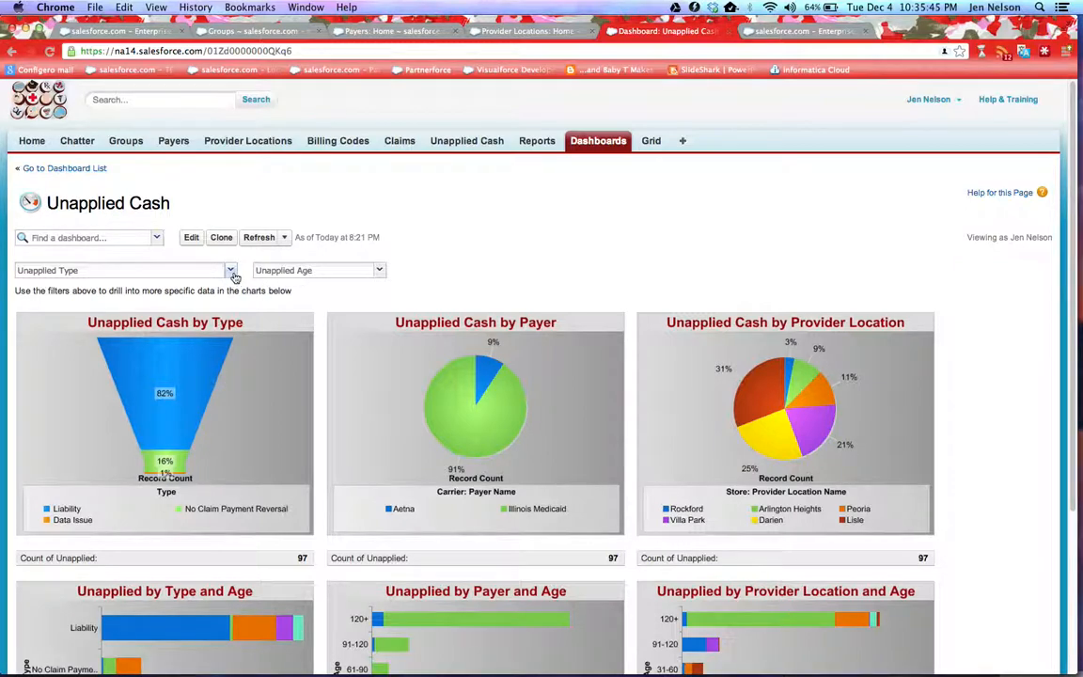
left_click(229, 271)
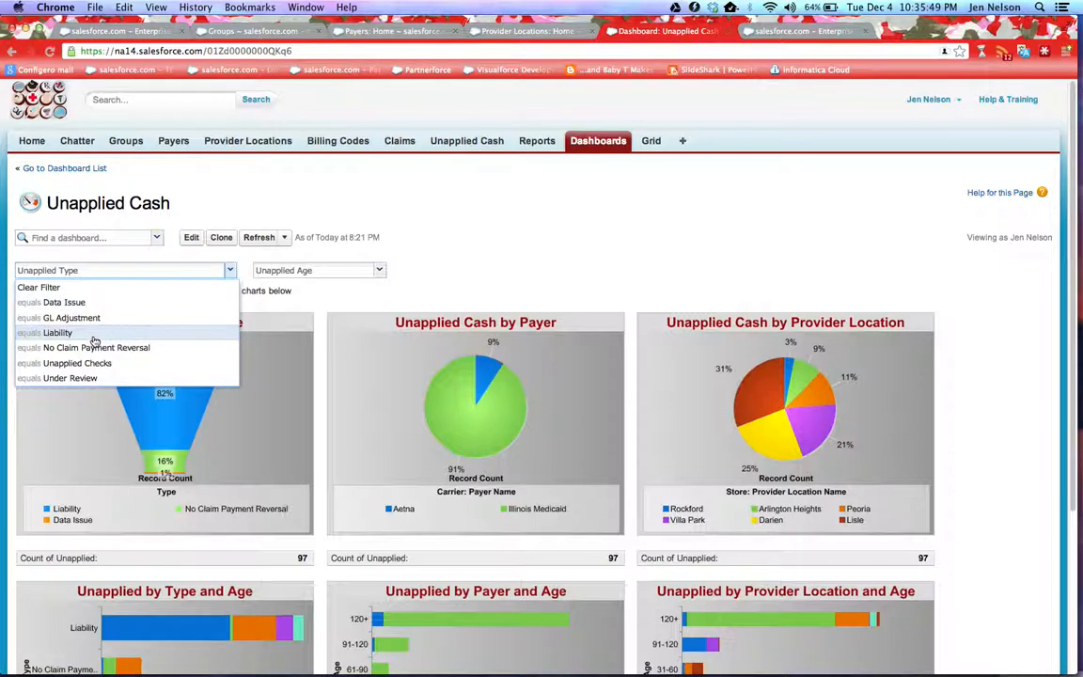
mouse_move(63, 301)
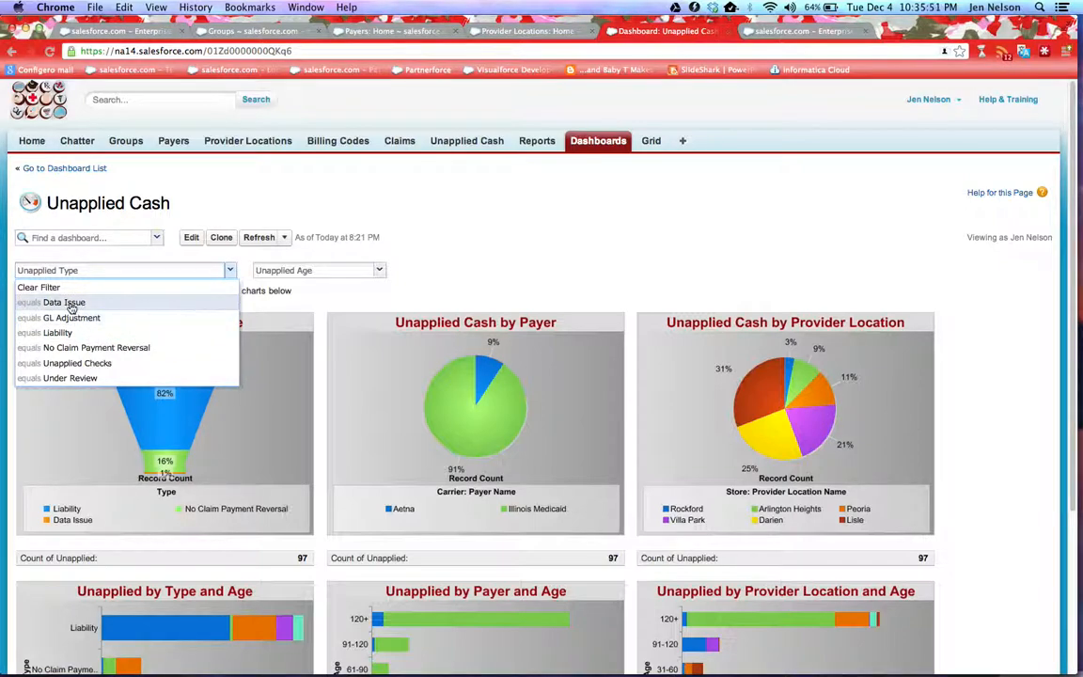
left_click(64, 301)
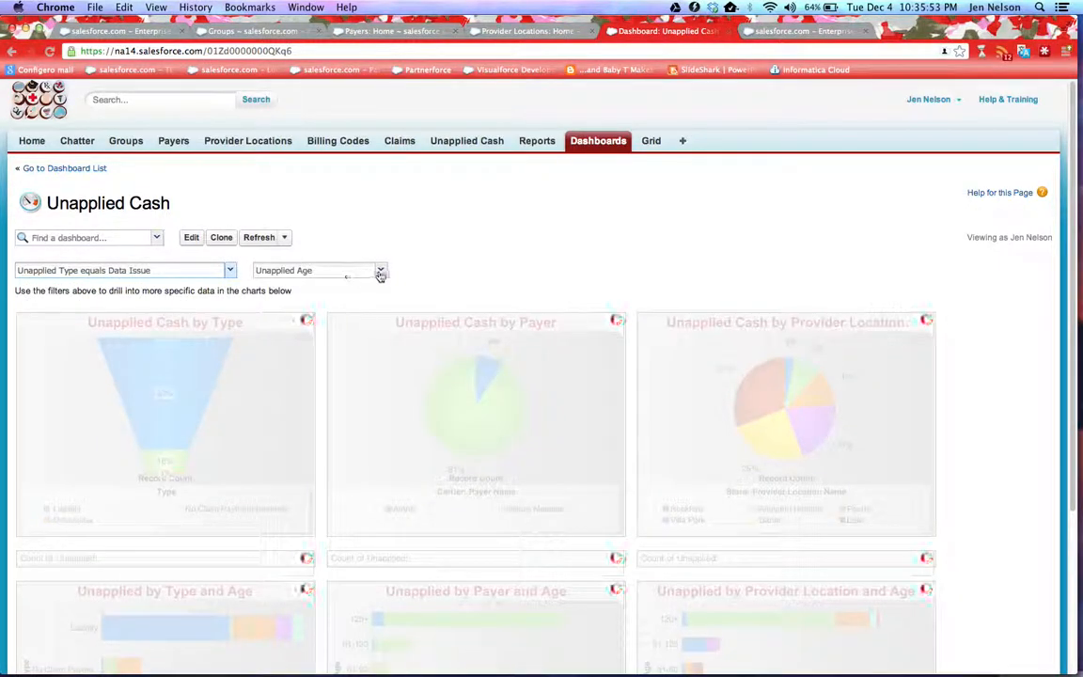
left_click(380, 271)
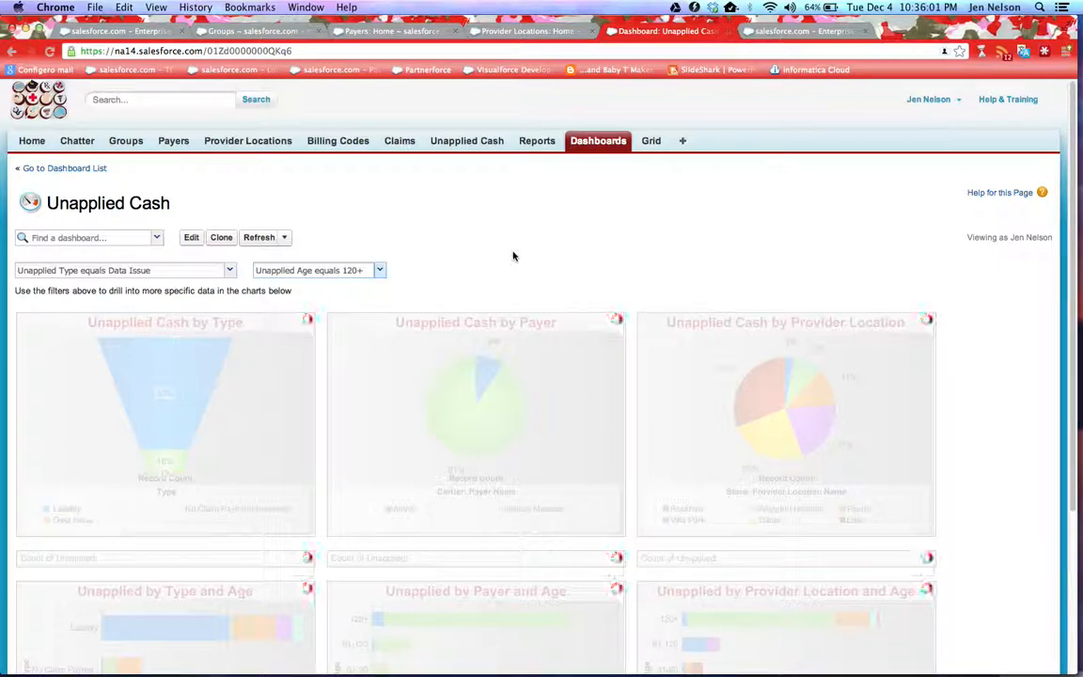
mouse_move(725, 248)
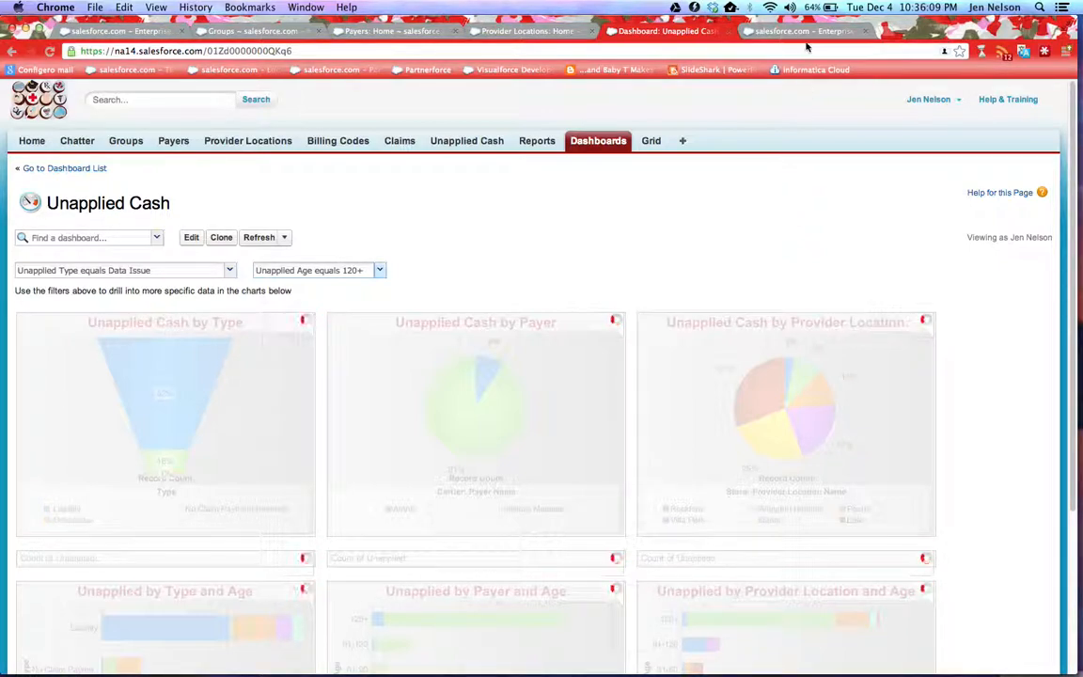
mouse_move(805, 30)
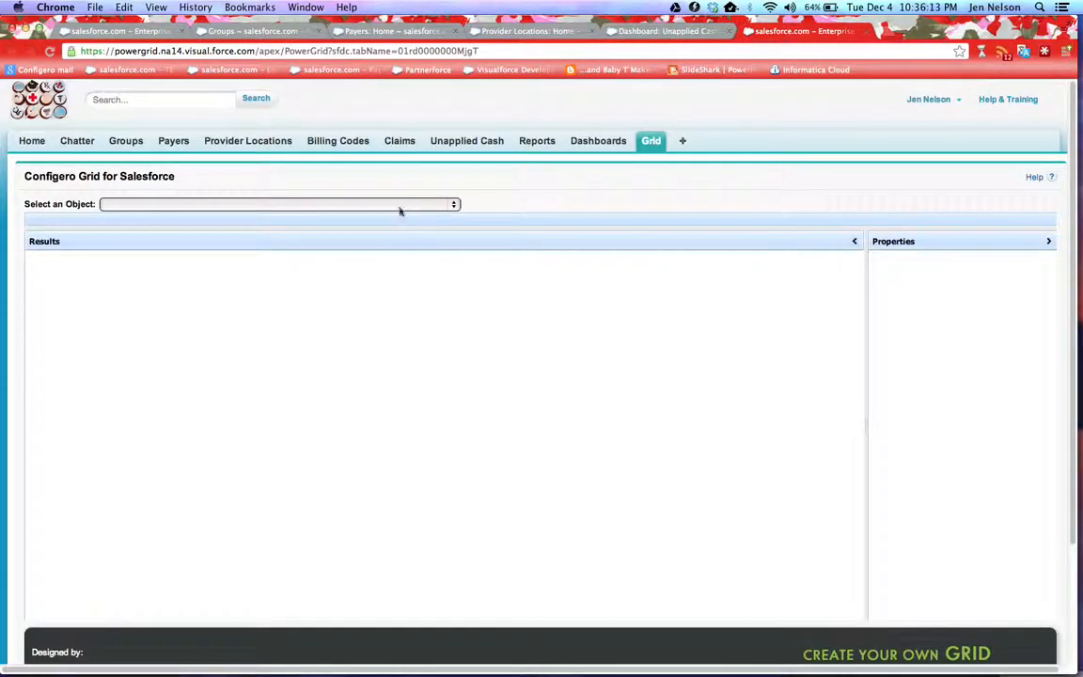
- Load Claim records into Configero Grid with the Claim__c template, review Hide/Show Fields and cancel
left_click(278, 203)
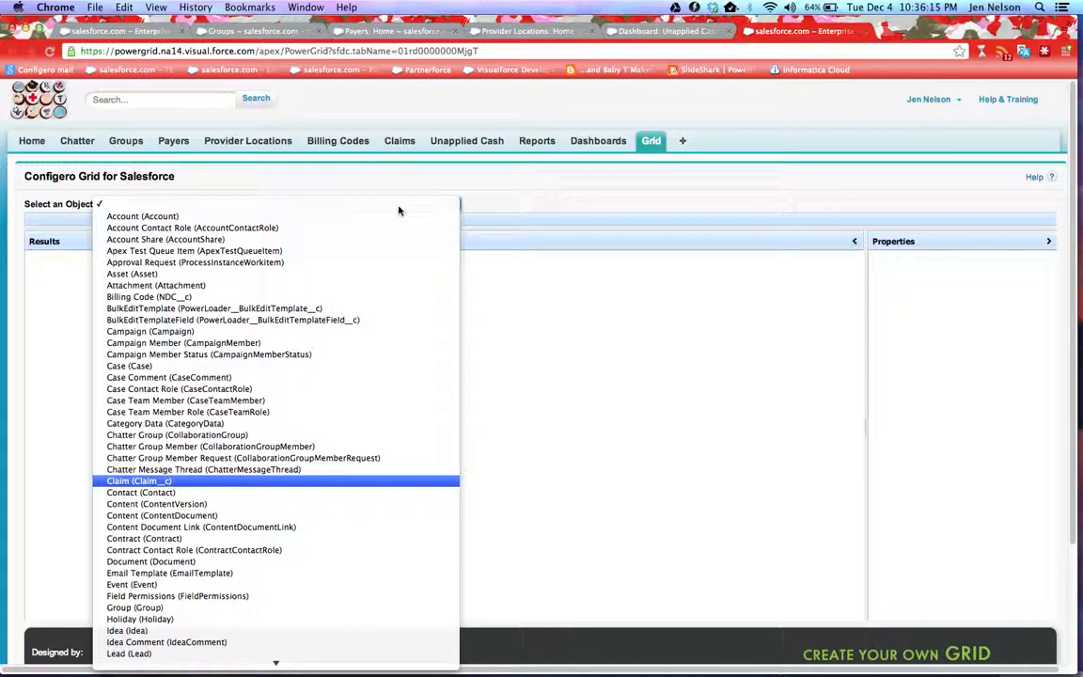
left_click(140, 481)
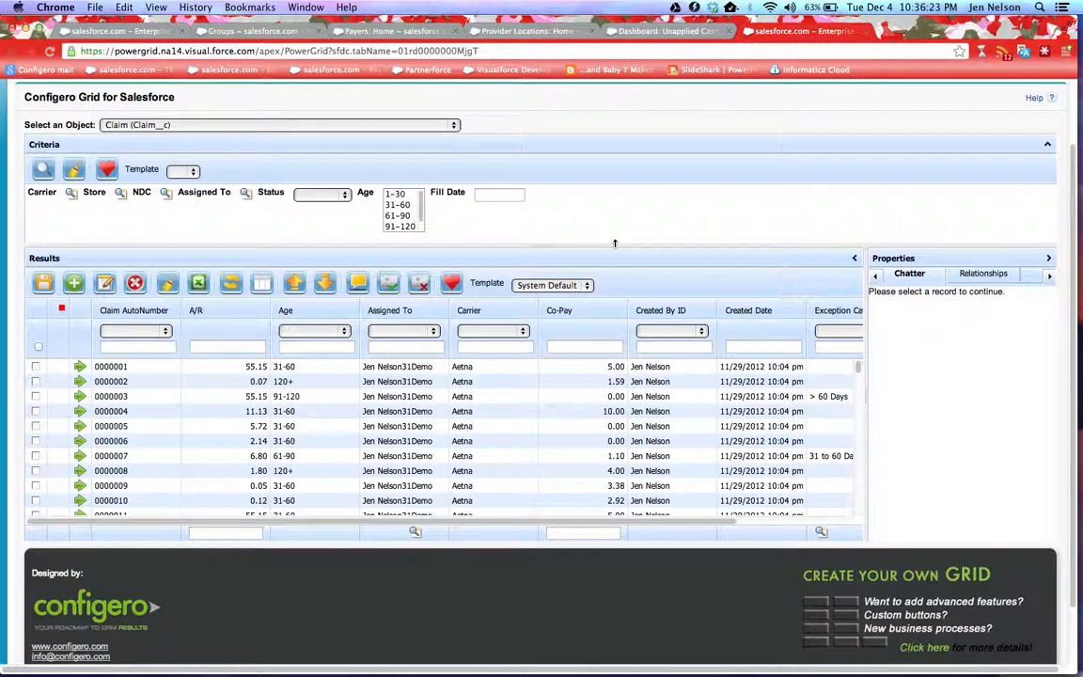
mouse_move(448, 201)
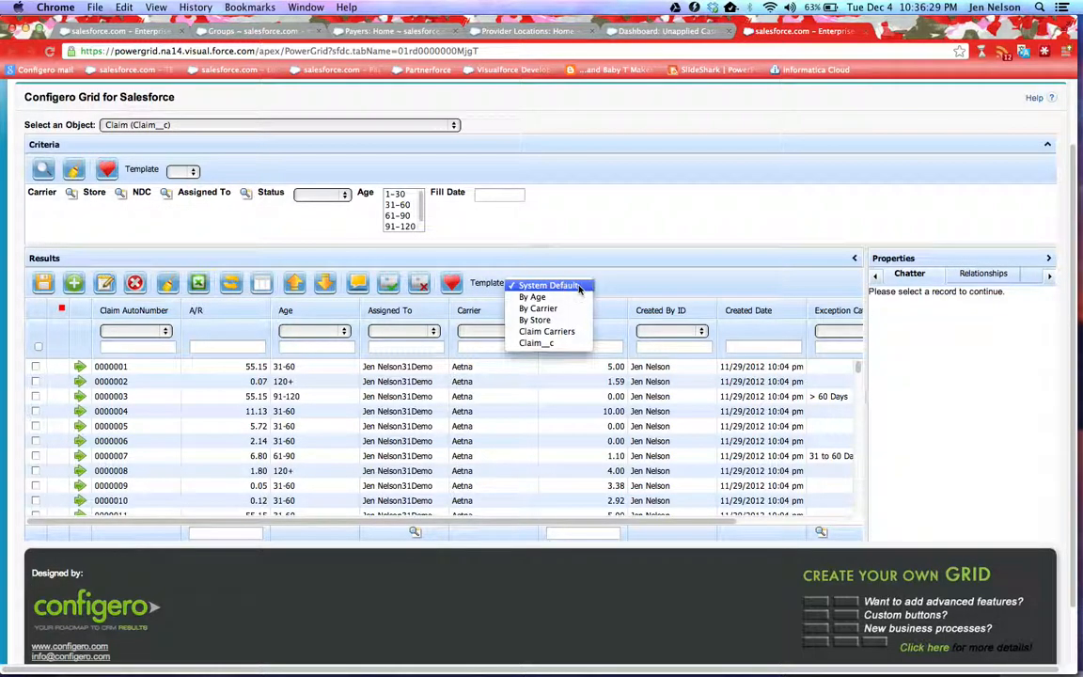
left_click(547, 286)
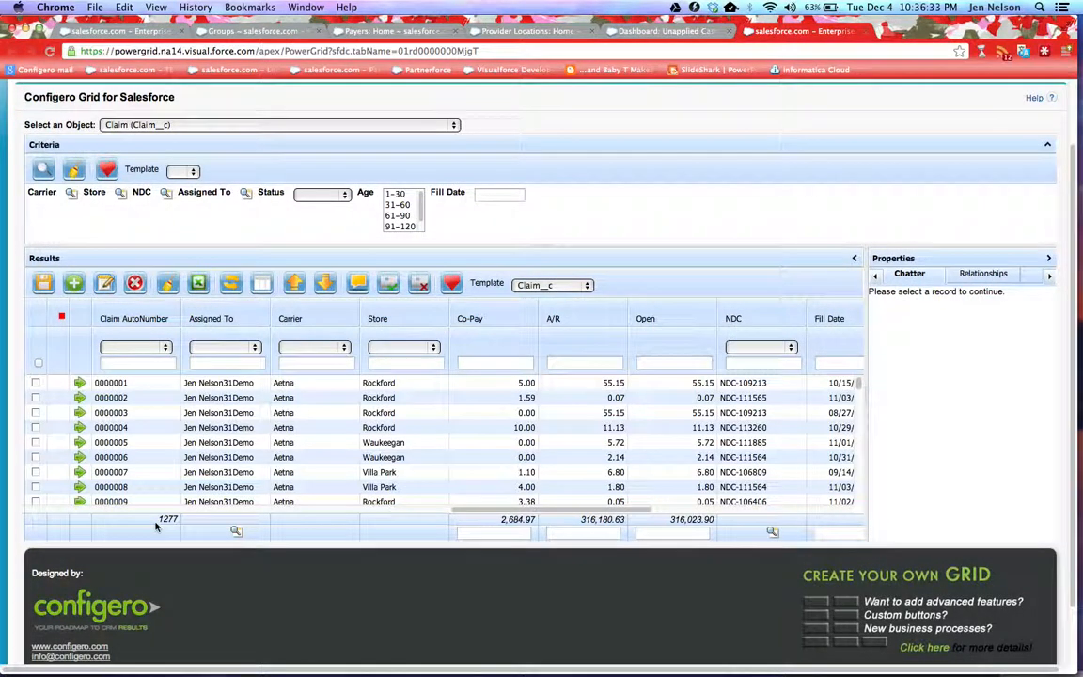
mouse_move(173, 541)
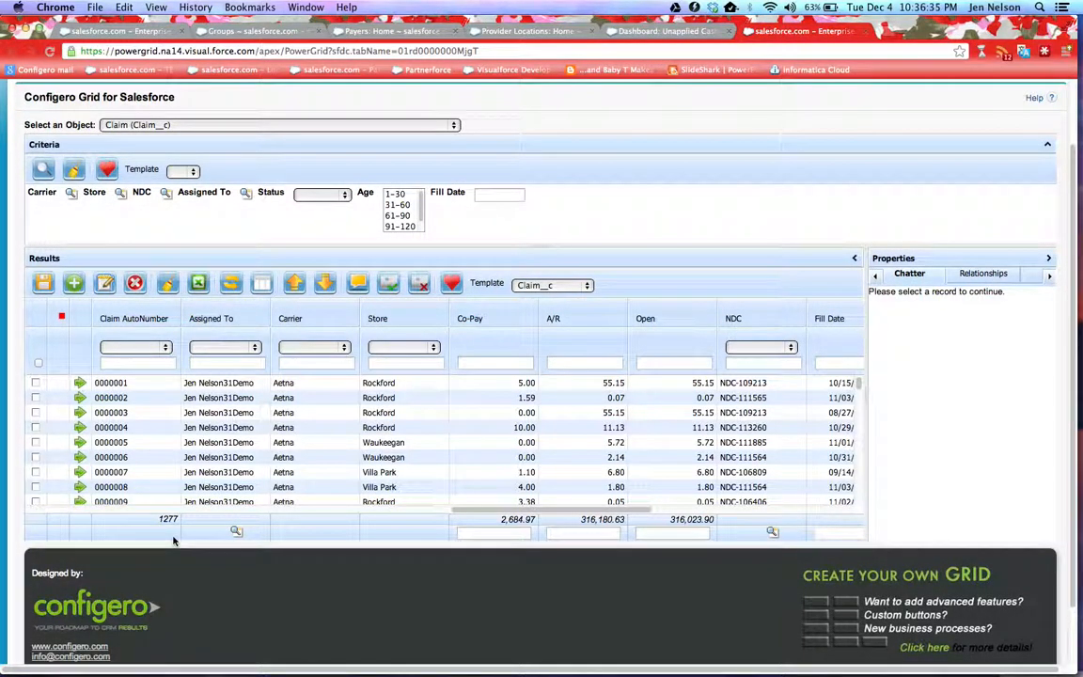
mouse_move(653, 481)
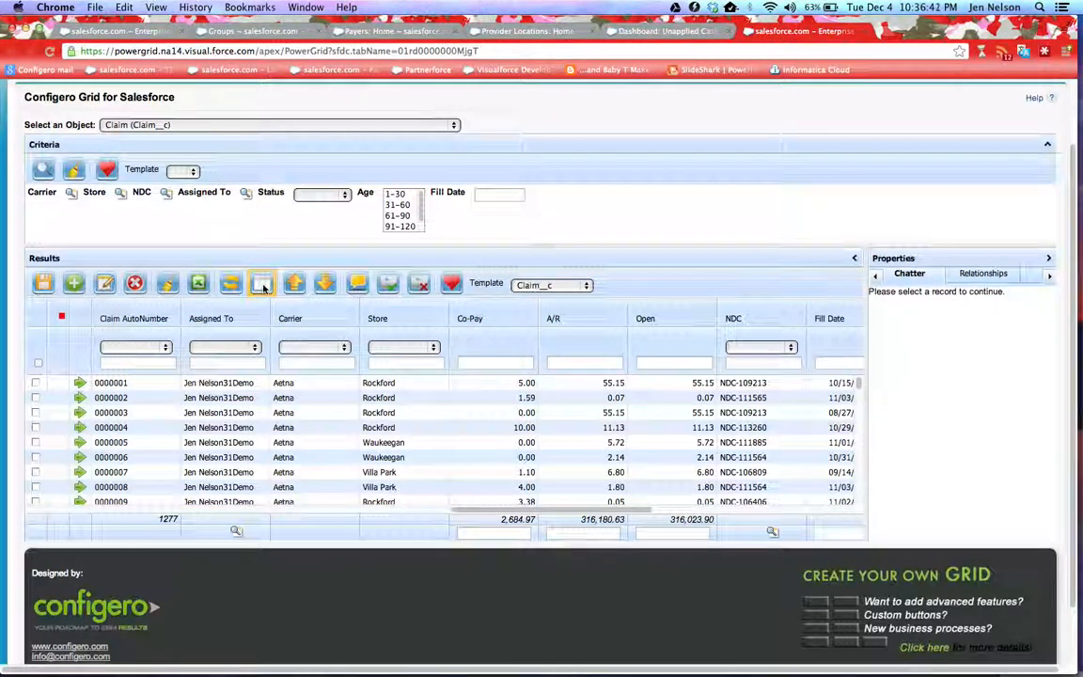
left_click(263, 282)
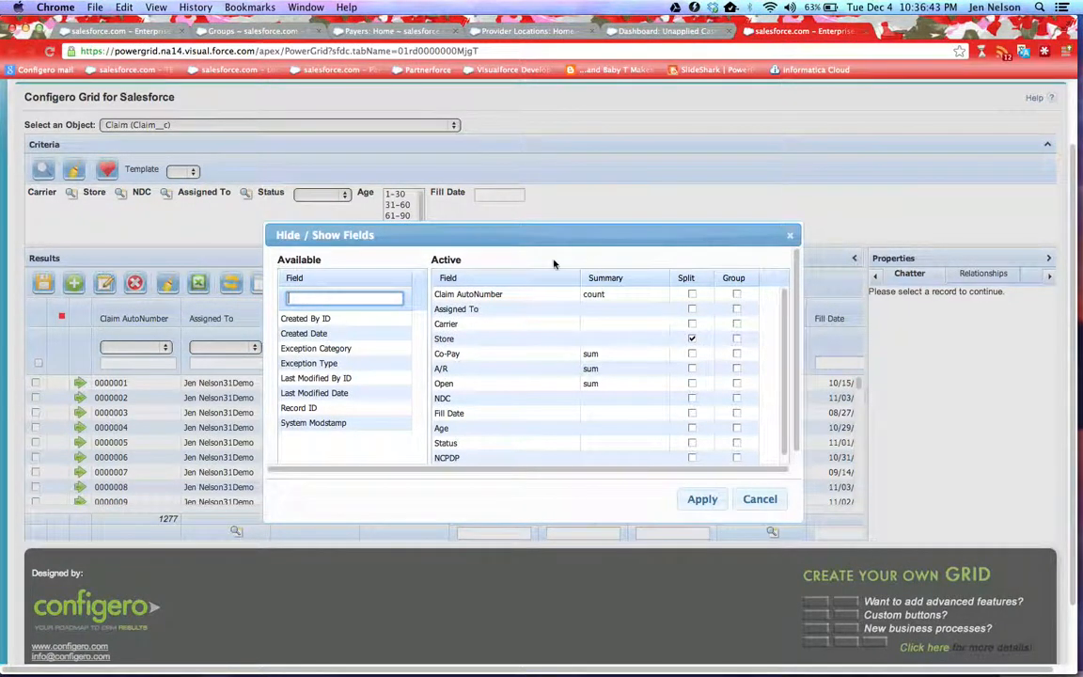
mouse_move(602, 398)
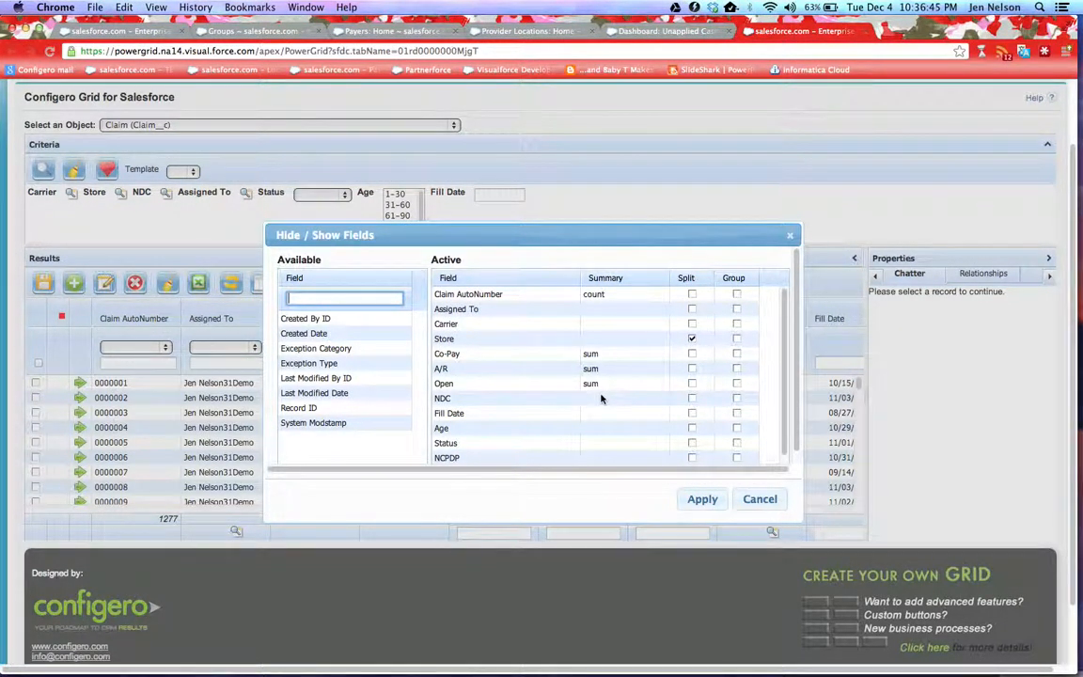
mouse_move(760, 500)
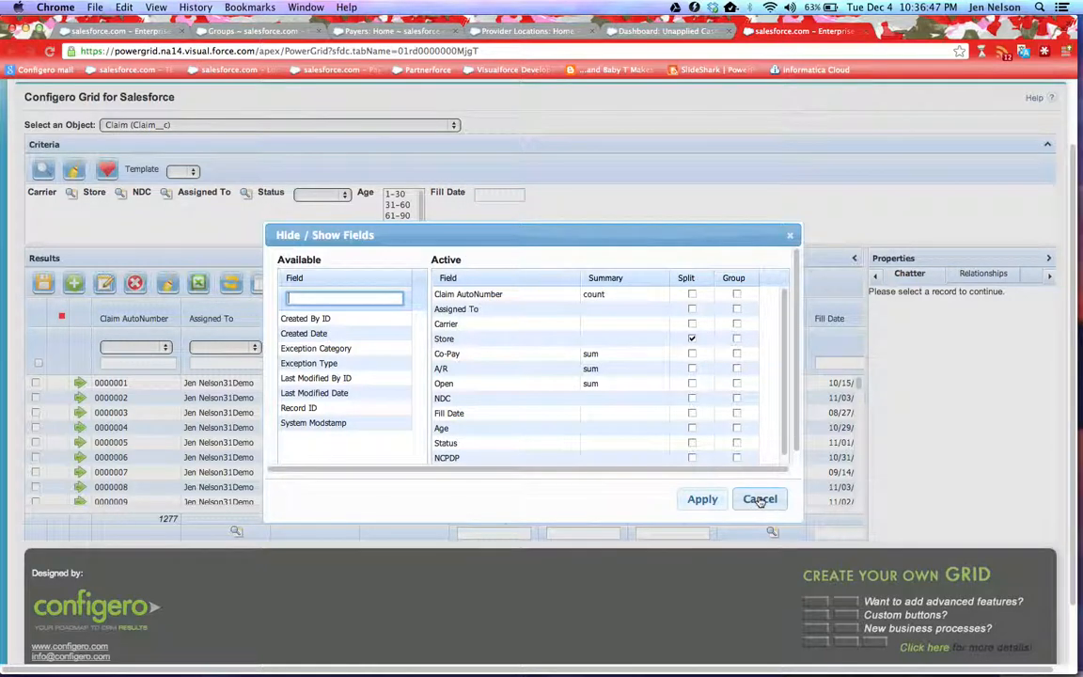
left_click(760, 500)
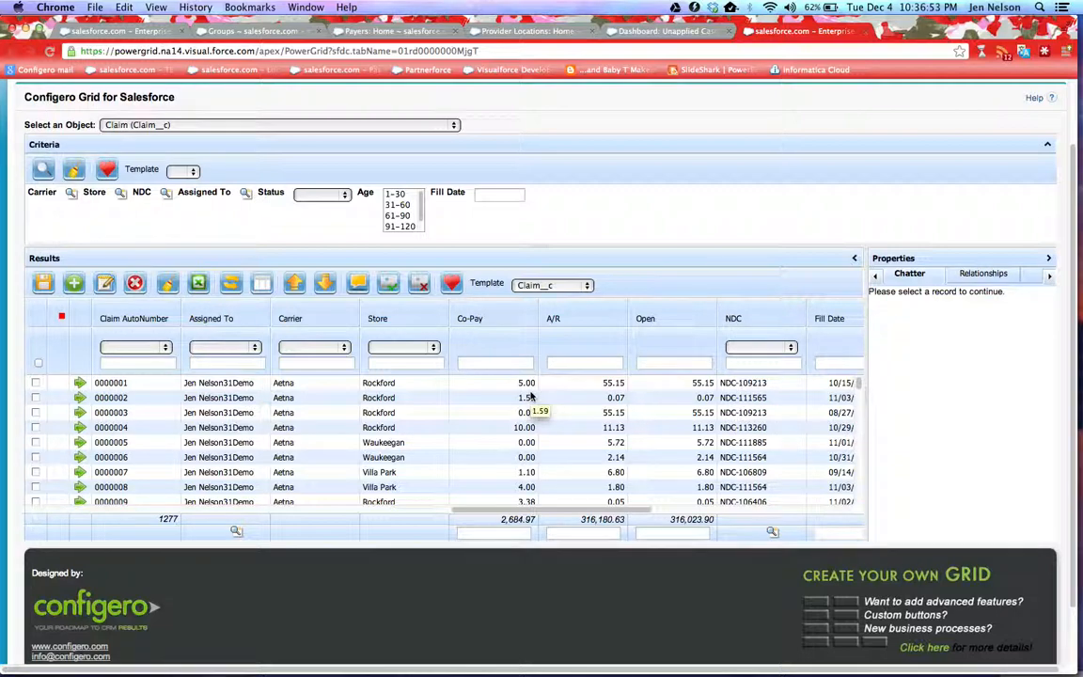
- Filter the claims grid to store 'rockford' and age 31-60, leaving 95 claims
left_click(404, 361)
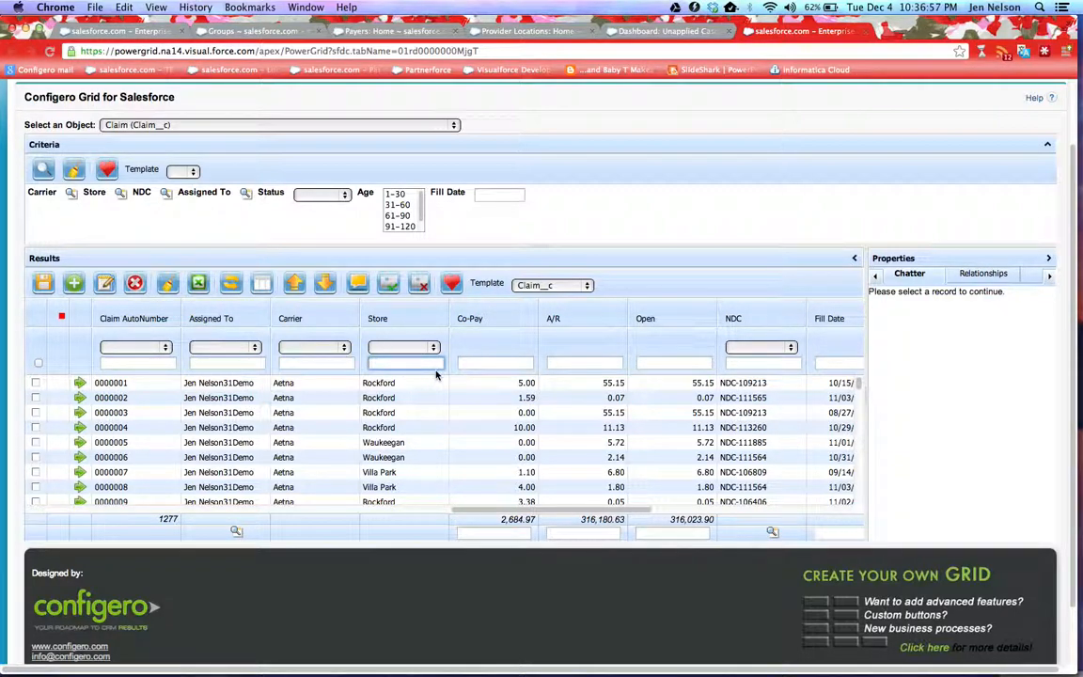
type("rockford")
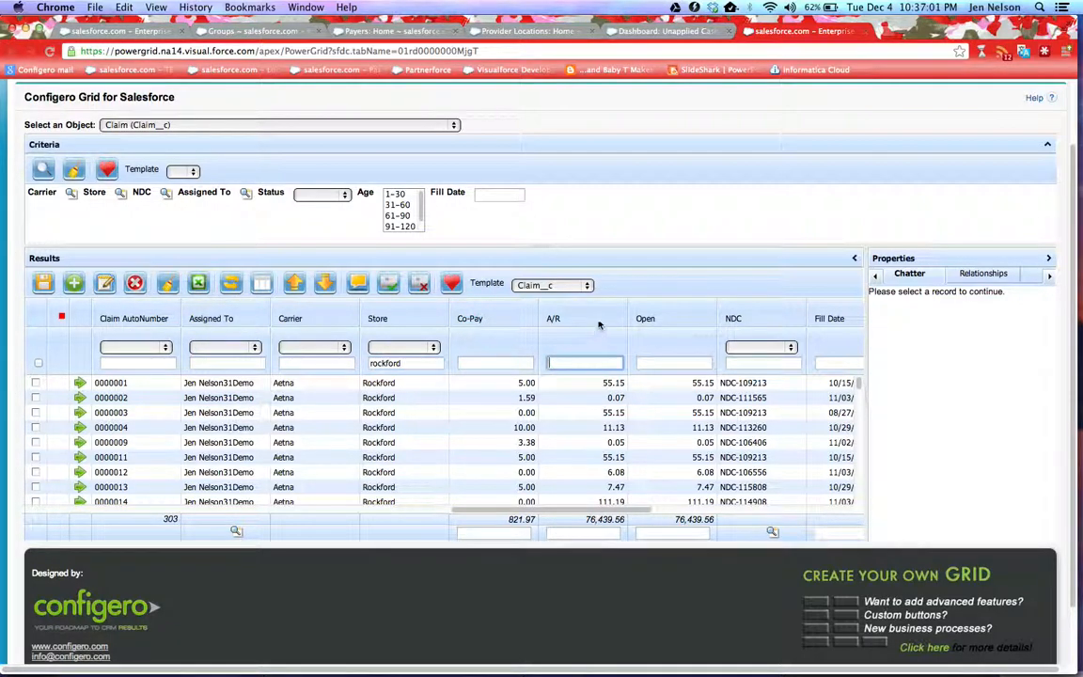
type(">")
type("3")
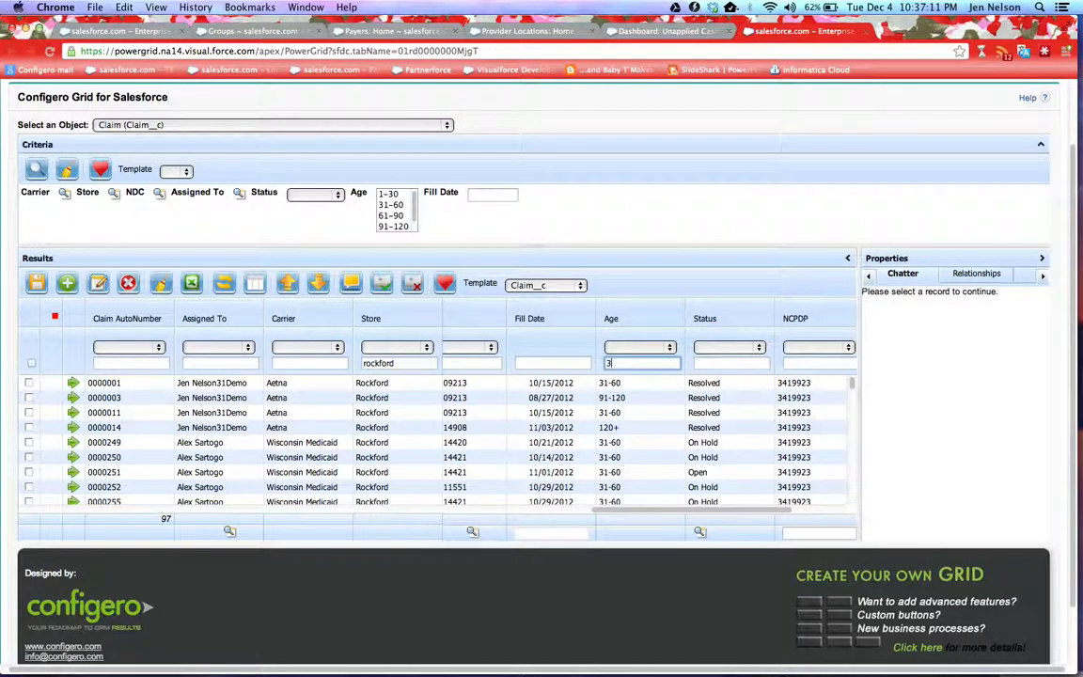
type("1-60")
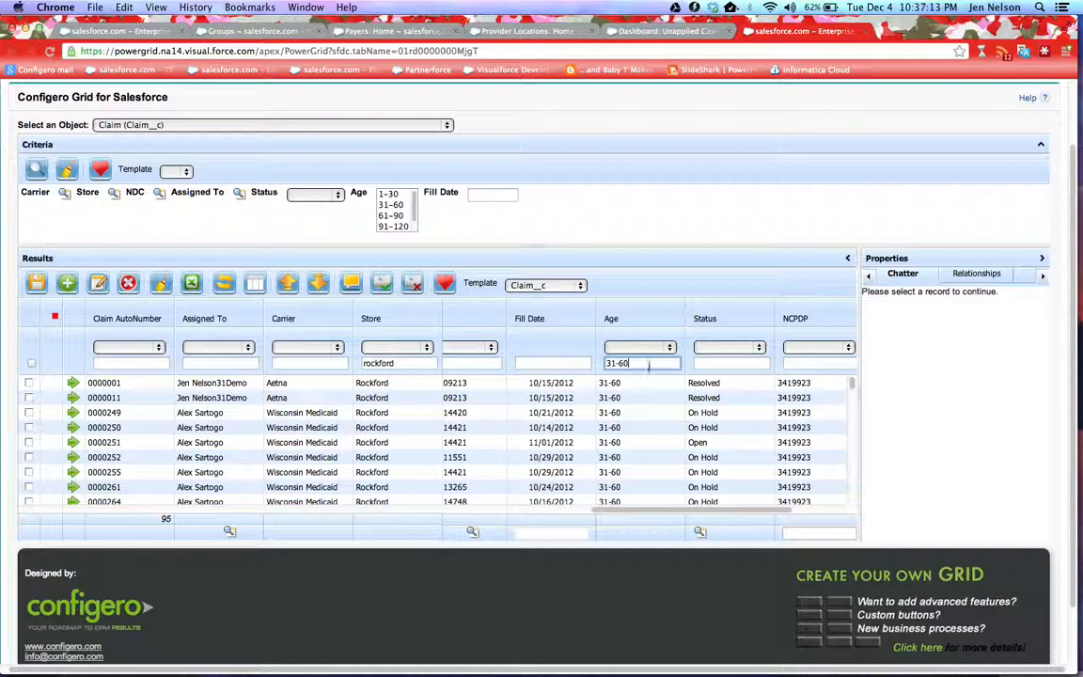
left_click(729, 363)
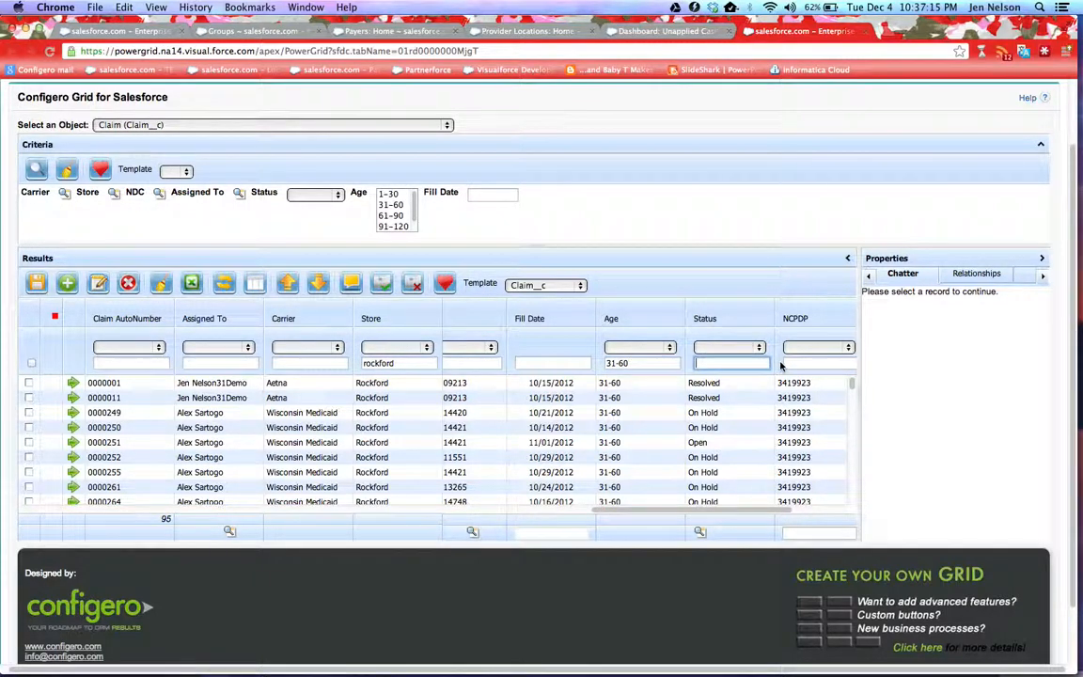
mouse_move(512, 421)
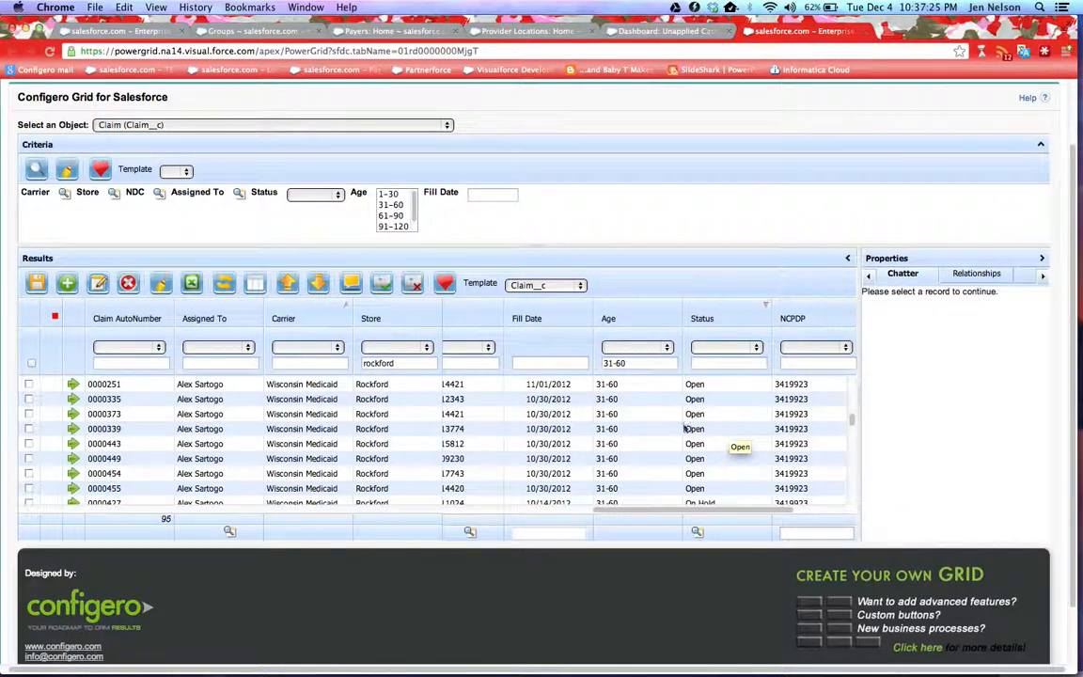
mouse_move(724, 485)
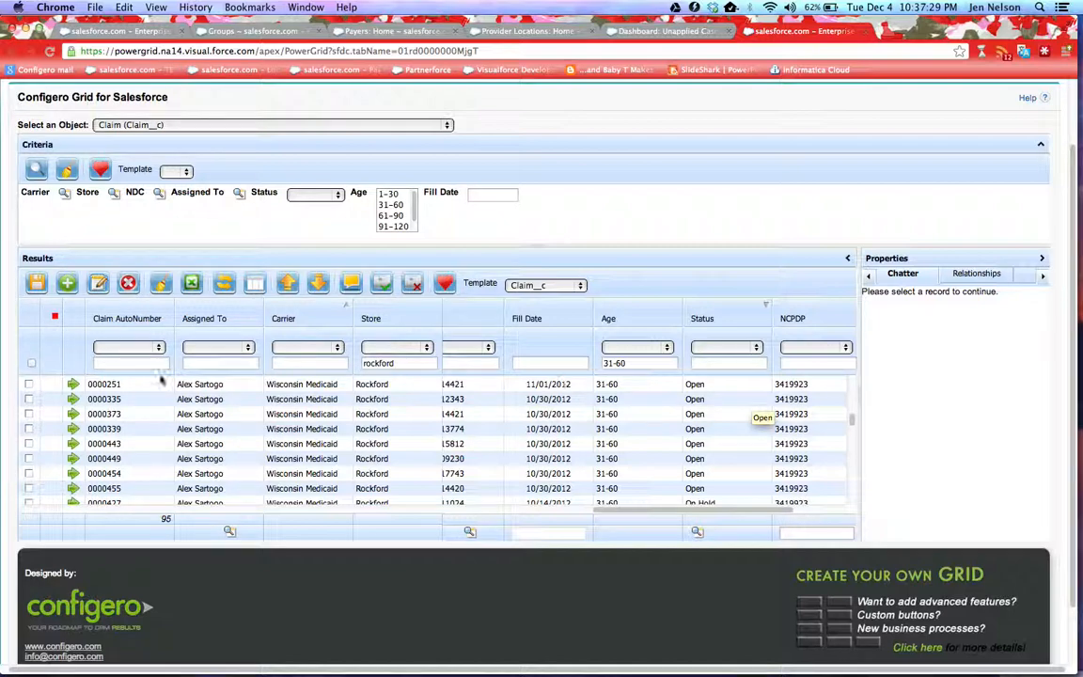
- Select Rockford claims and mass-update their Status from Open to On Hold
left_click(28, 398)
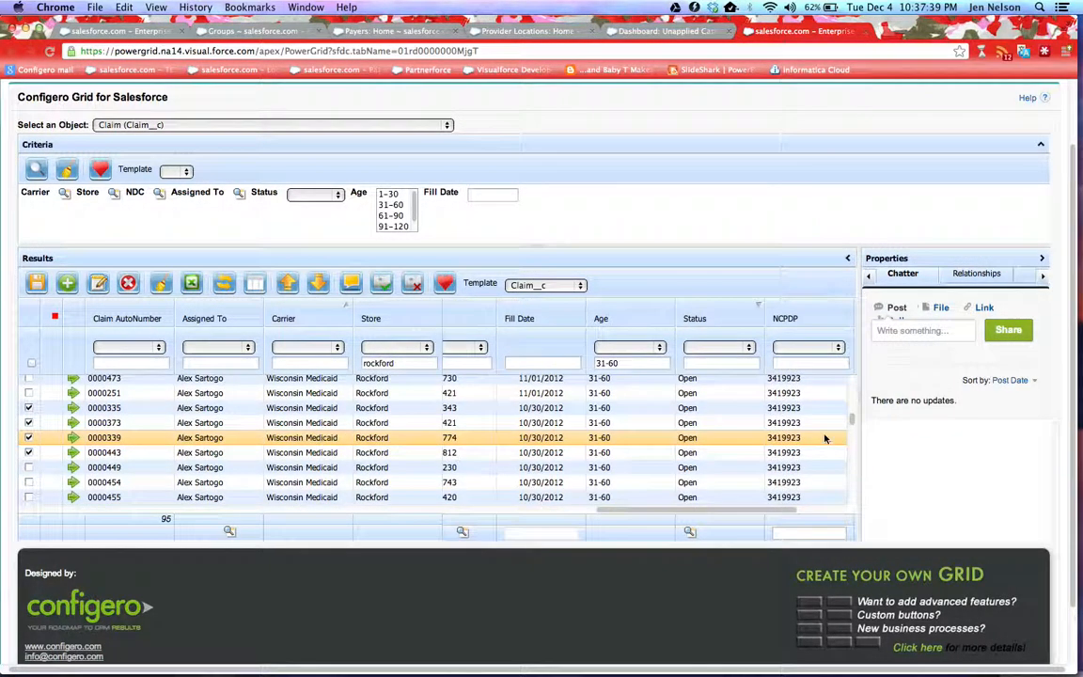
left_click(688, 530)
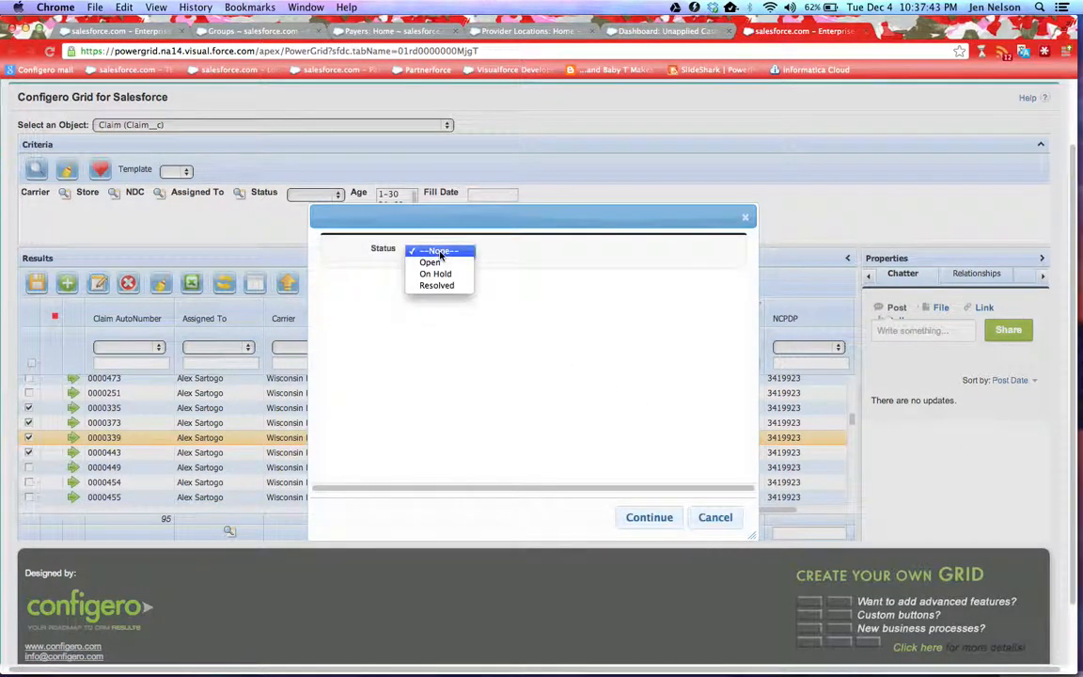
left_click(431, 263)
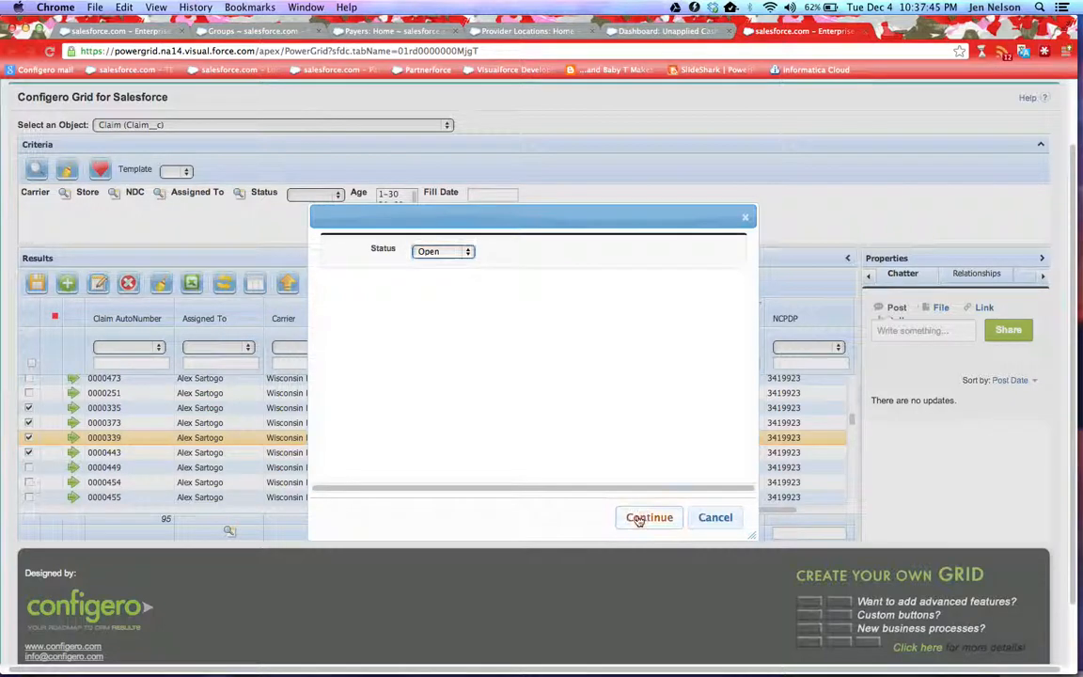
left_click(649, 517)
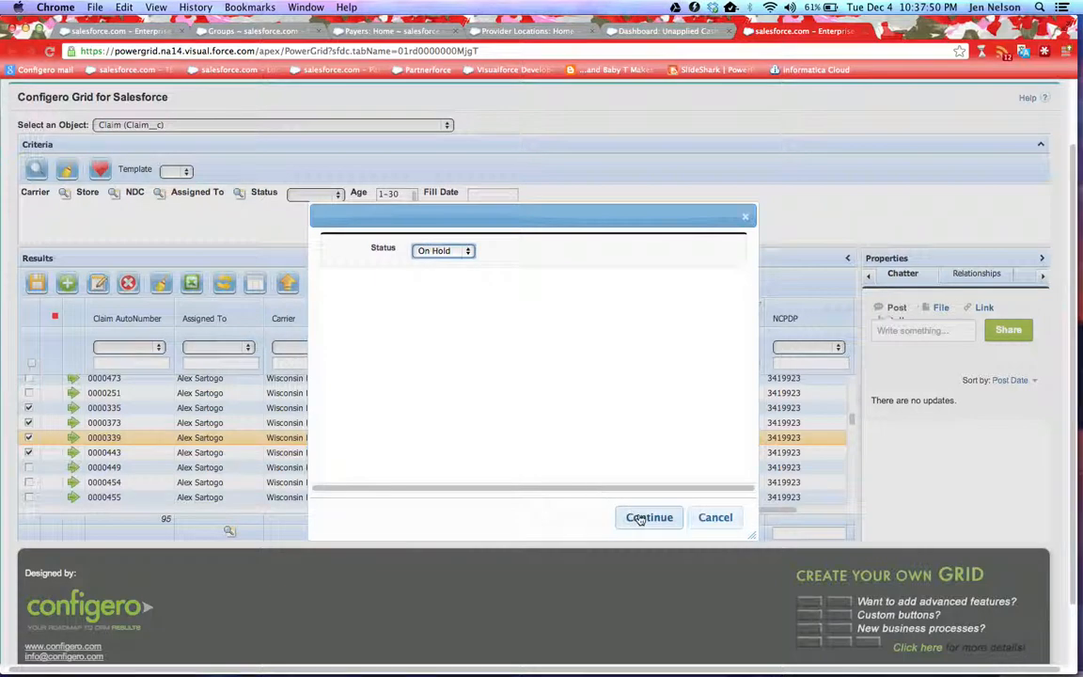
left_click(649, 517)
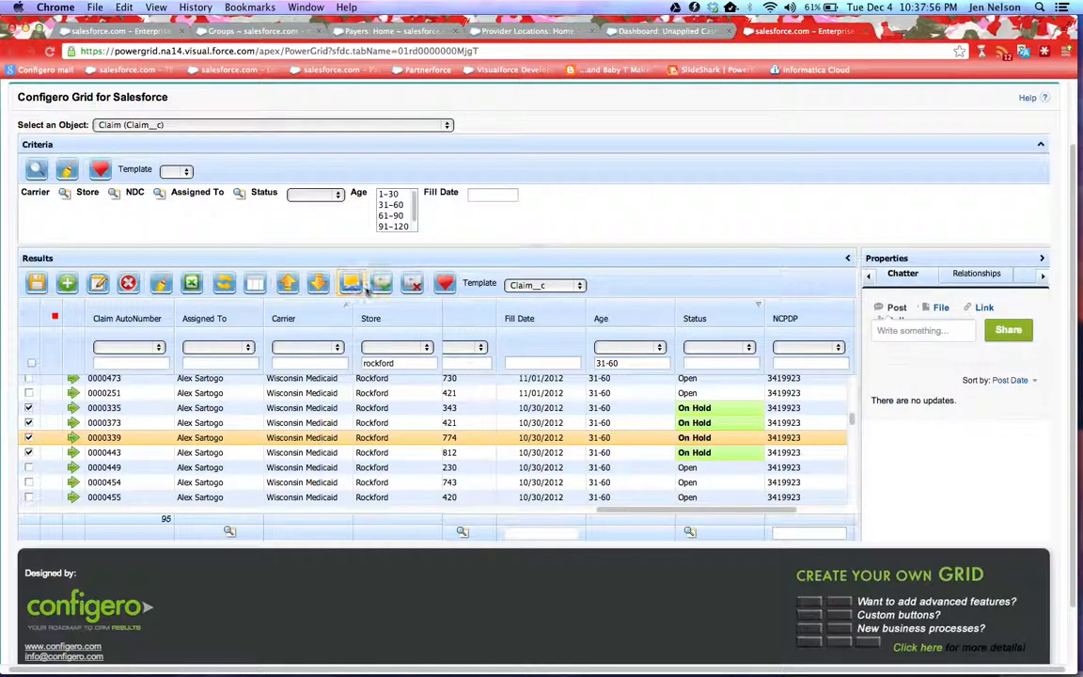
mouse_move(380, 282)
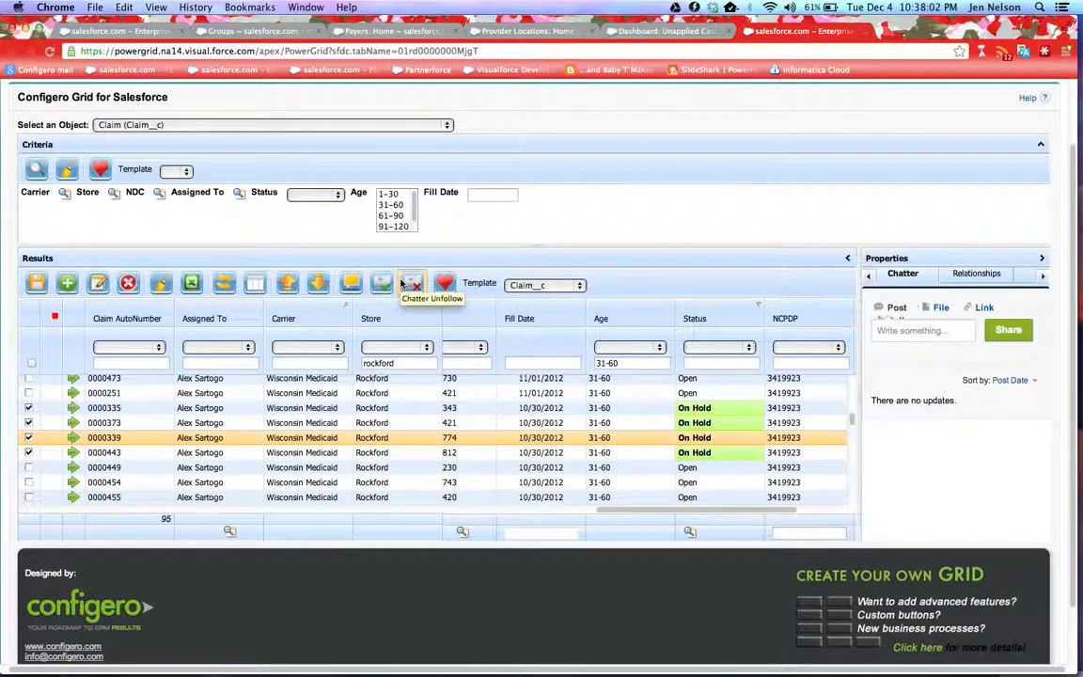
mouse_move(350, 284)
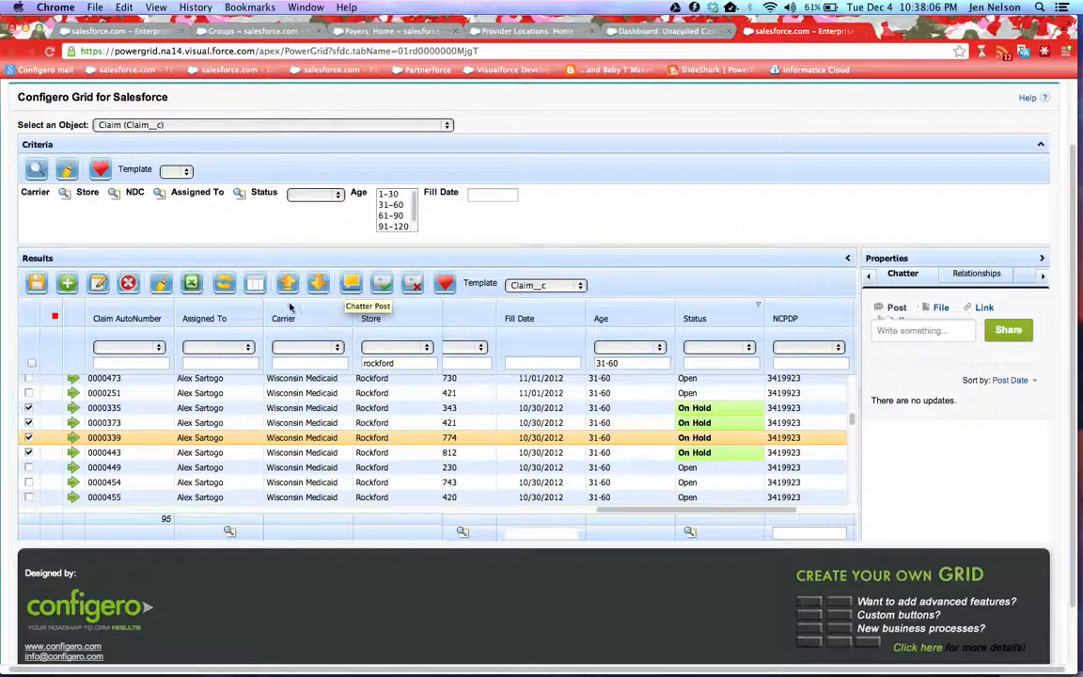
mouse_move(318, 282)
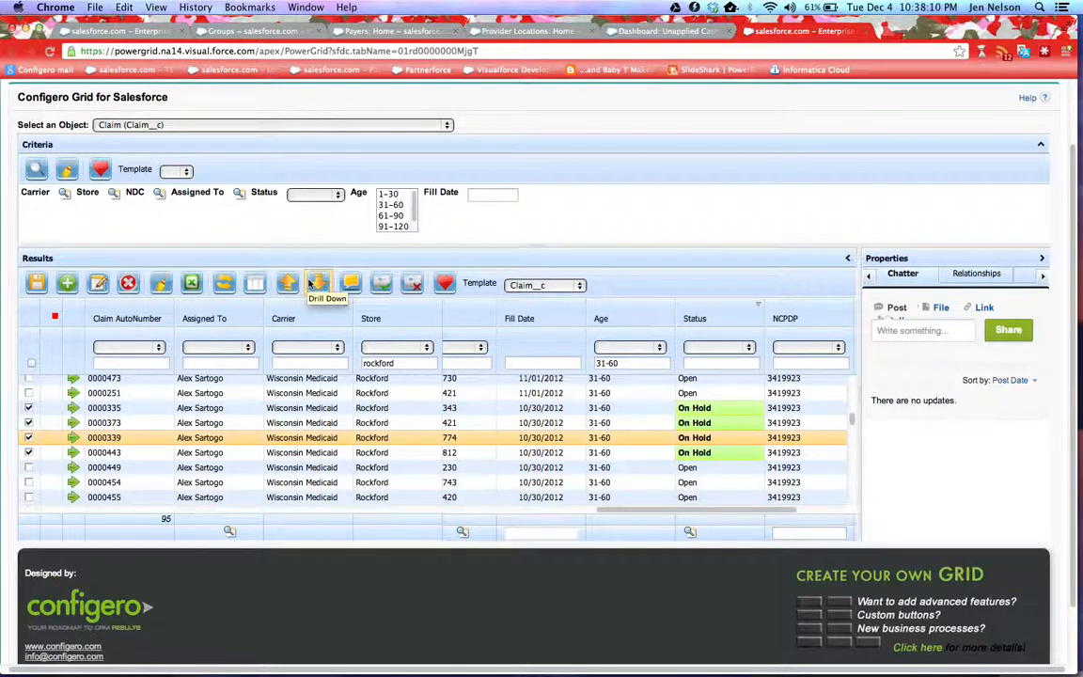
mouse_move(355, 421)
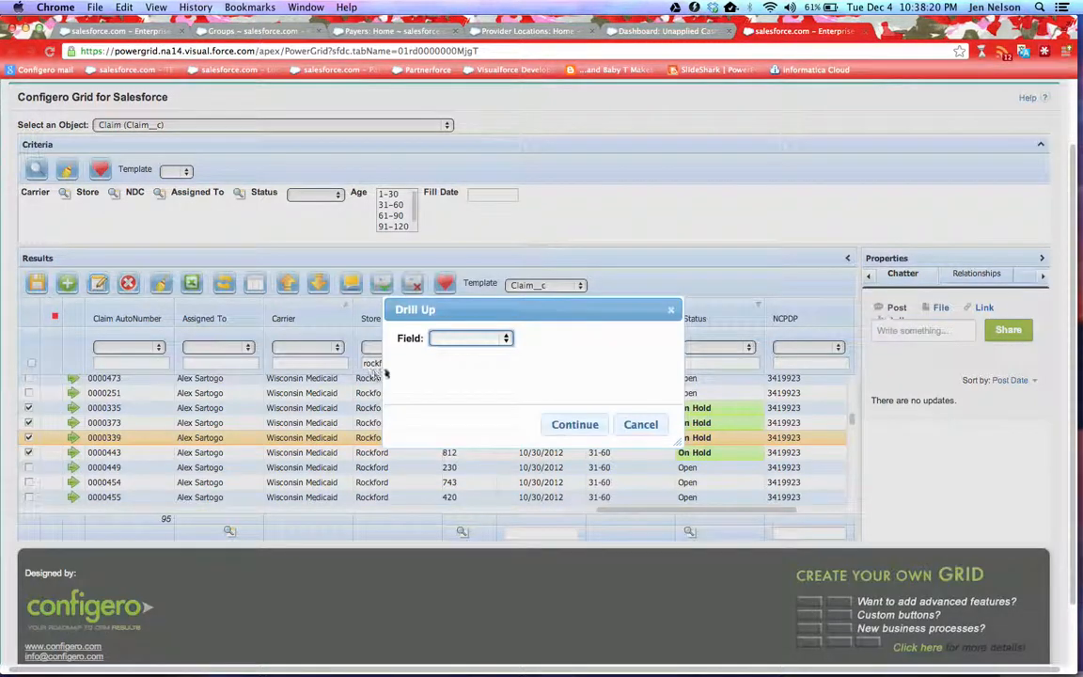
- Drill up by the Carrier field to the related Wisconsin Medicaid payer record
left_click(470, 338)
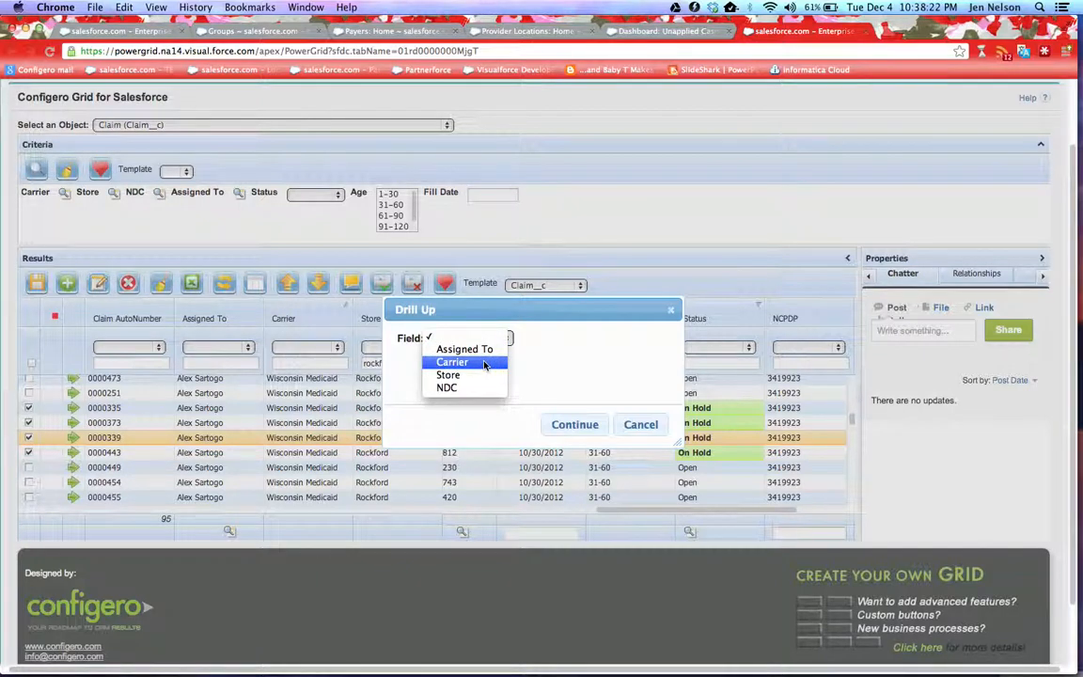
left_click(451, 361)
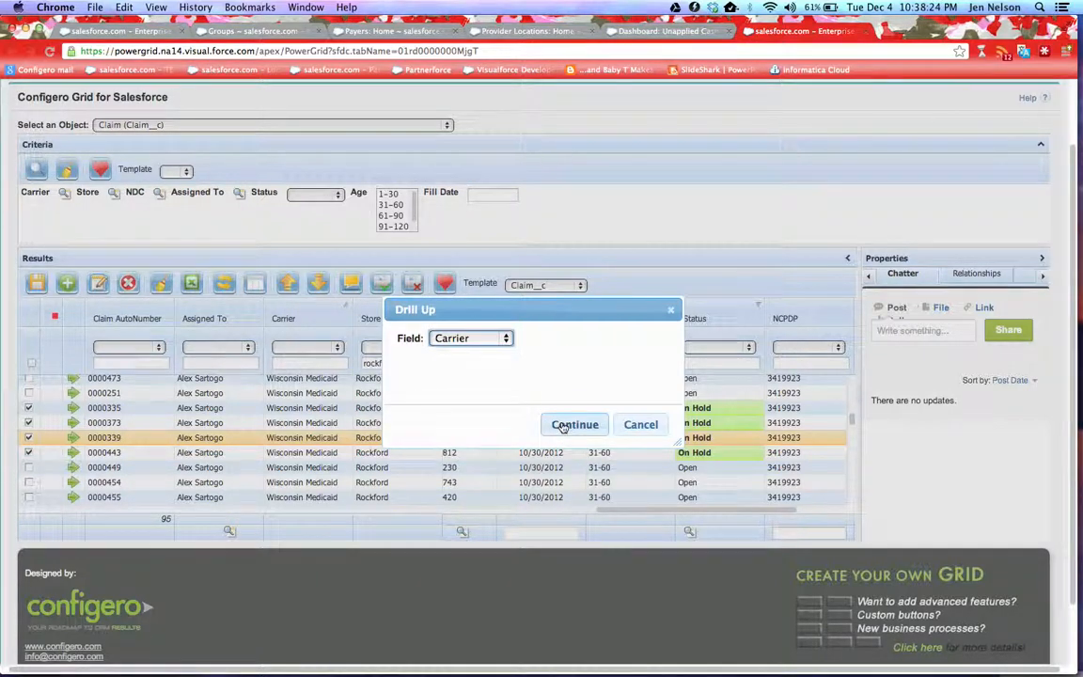
left_click(575, 425)
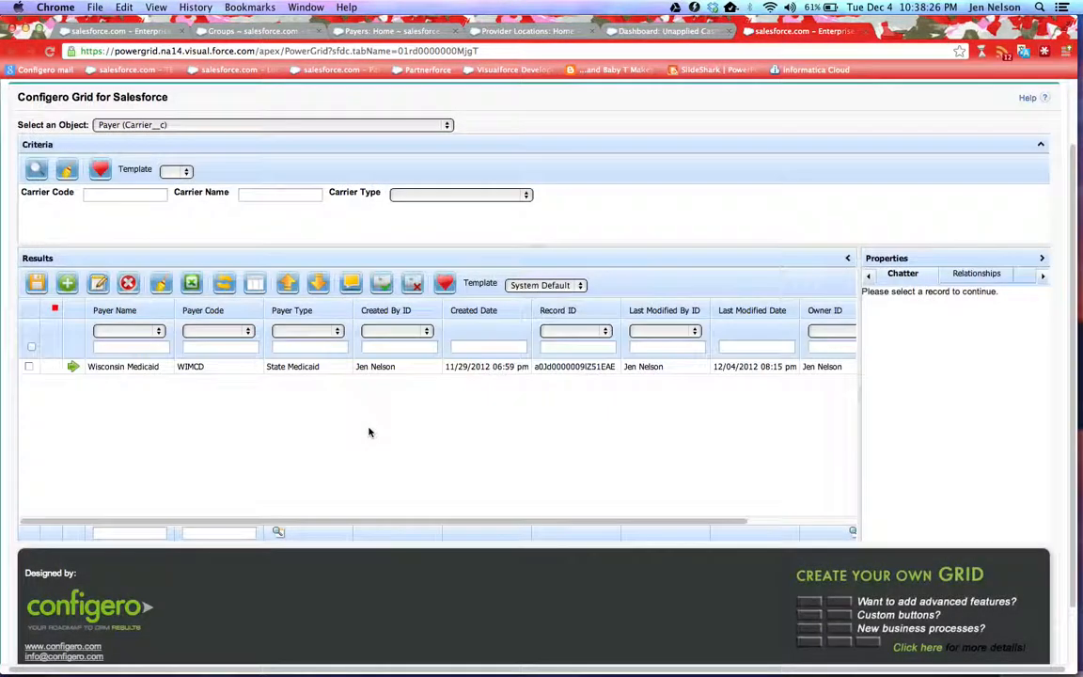
mouse_move(519, 430)
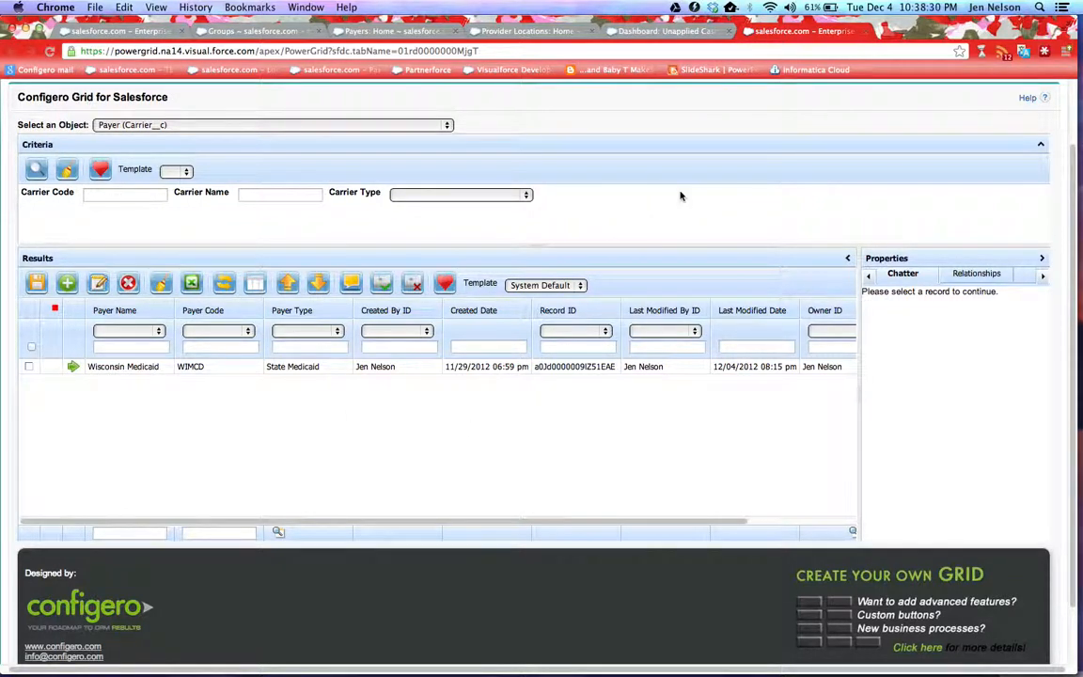
mouse_move(924, 205)
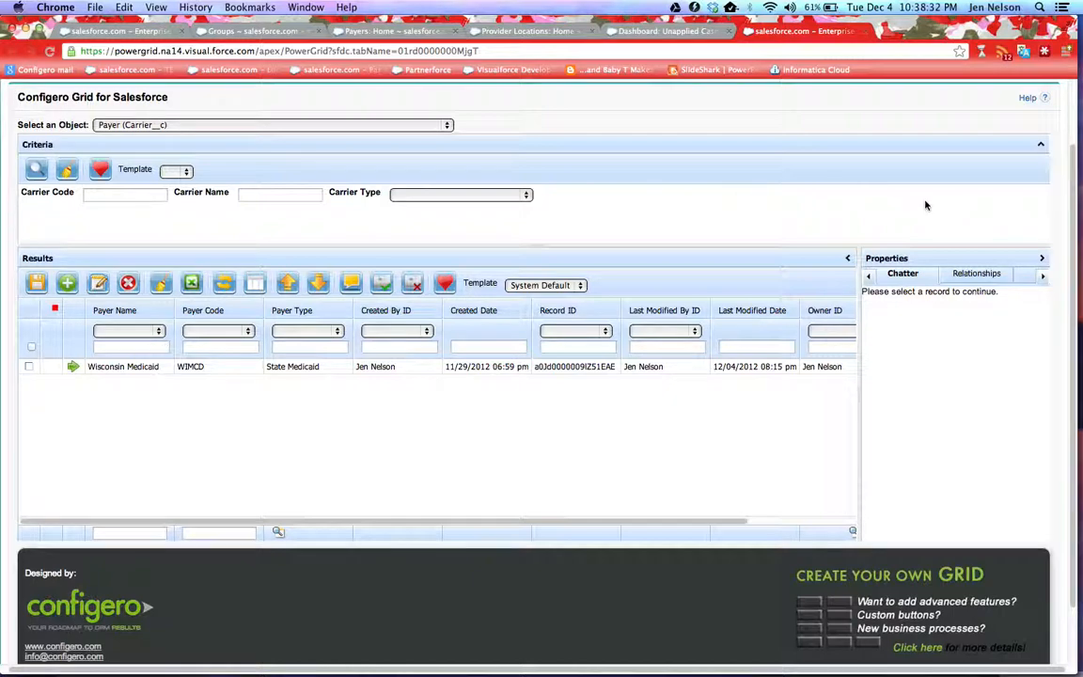
mouse_move(997, 49)
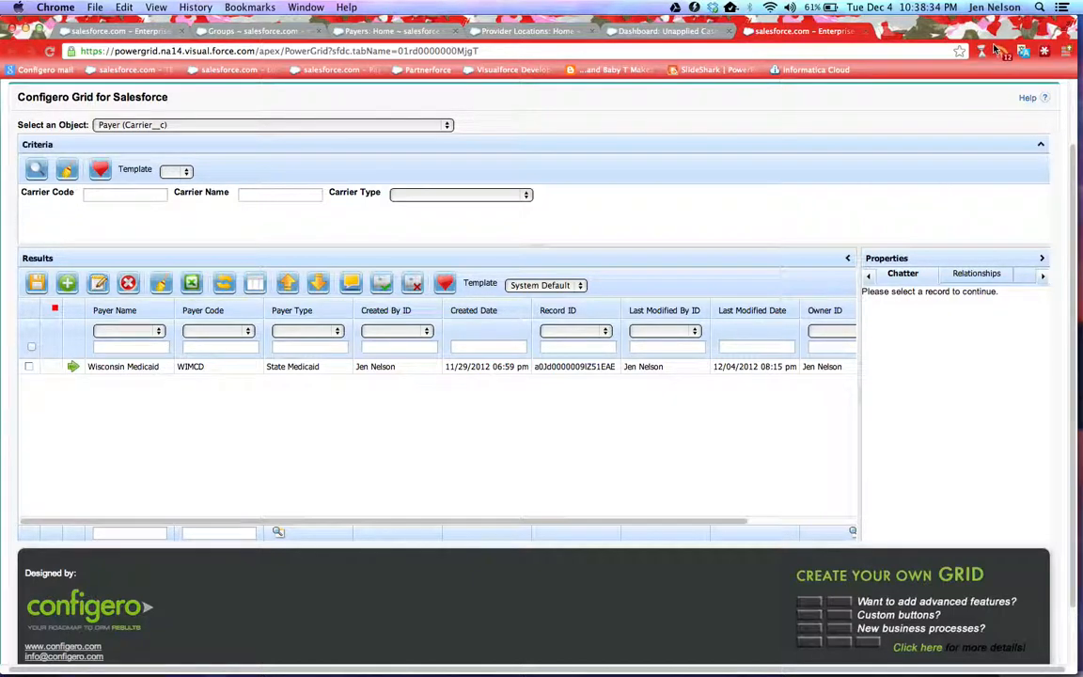